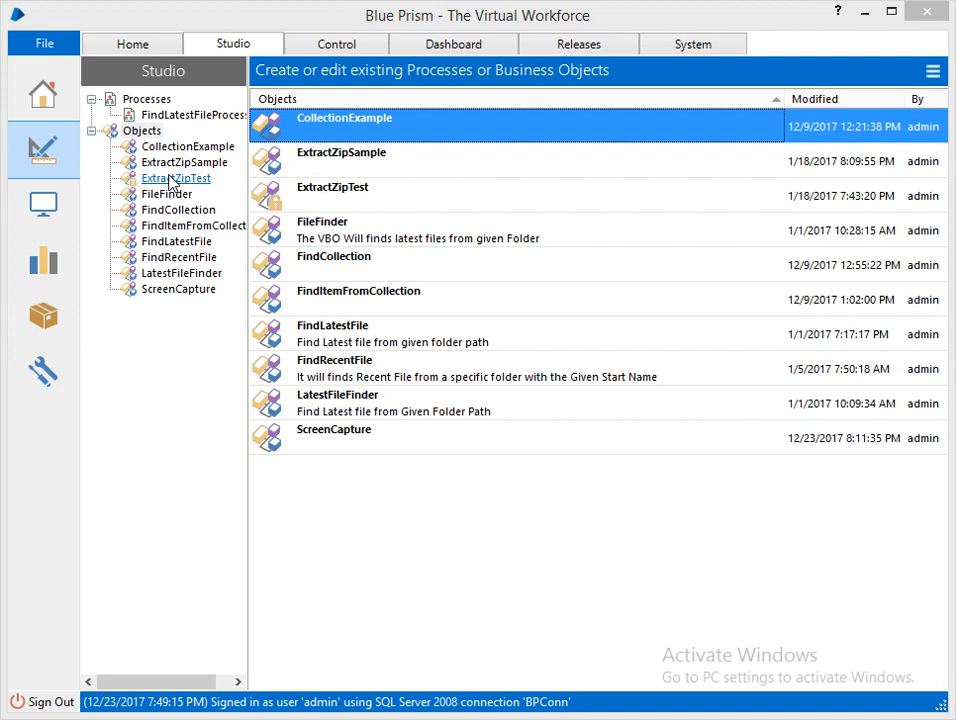
Step: Create a new business object from the Objects group and name it CaptureImageFromClipboard
right_click(142, 130)
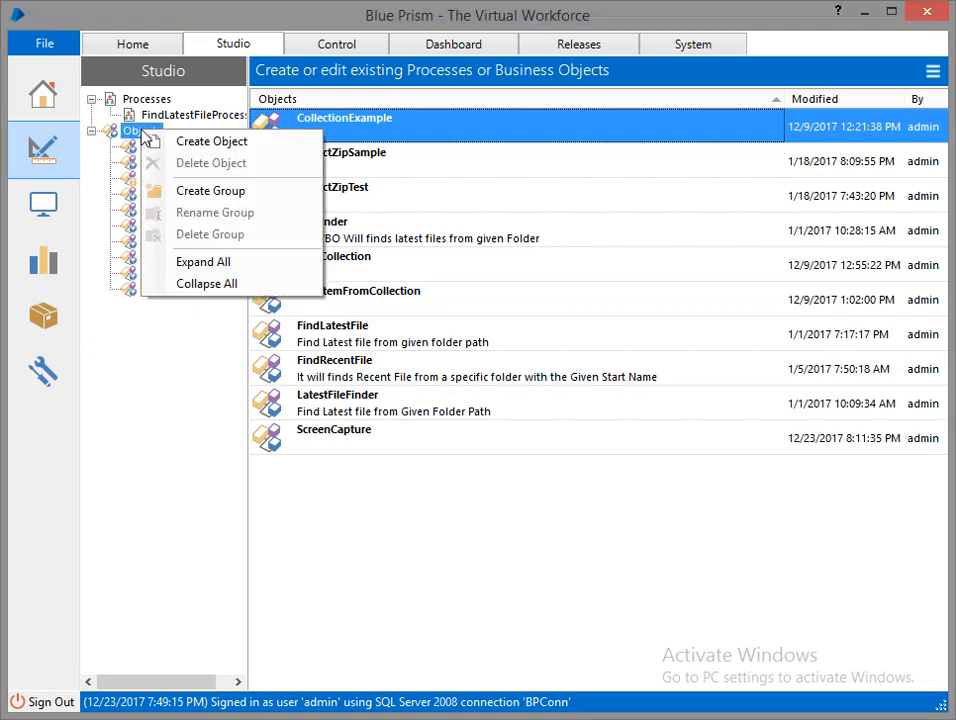
left_click(212, 140)
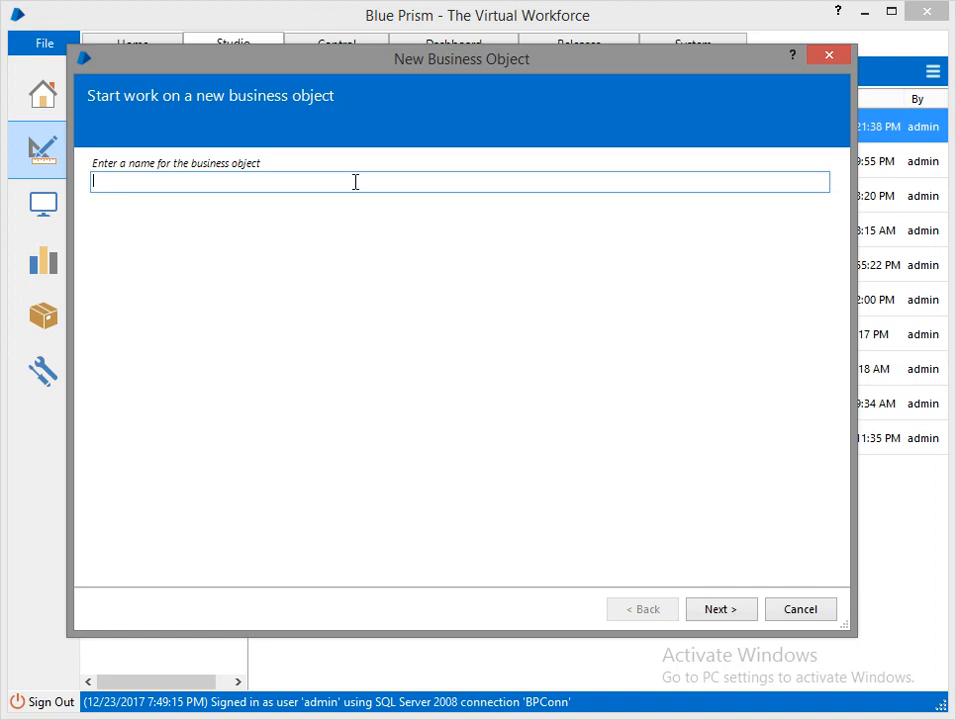
type("Capture")
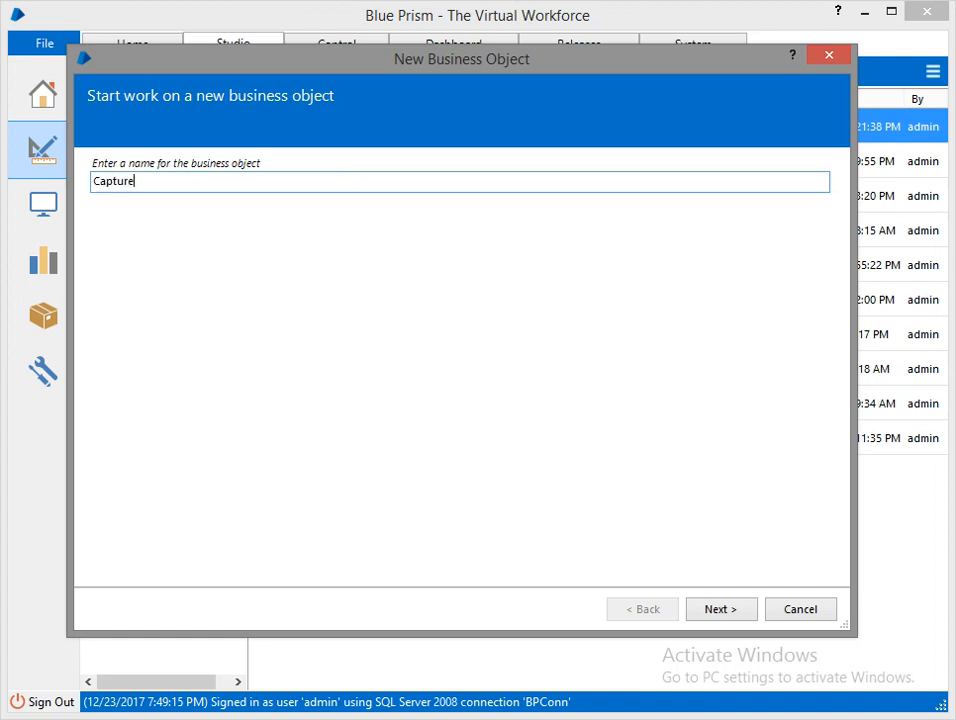
type("ImageFrom")
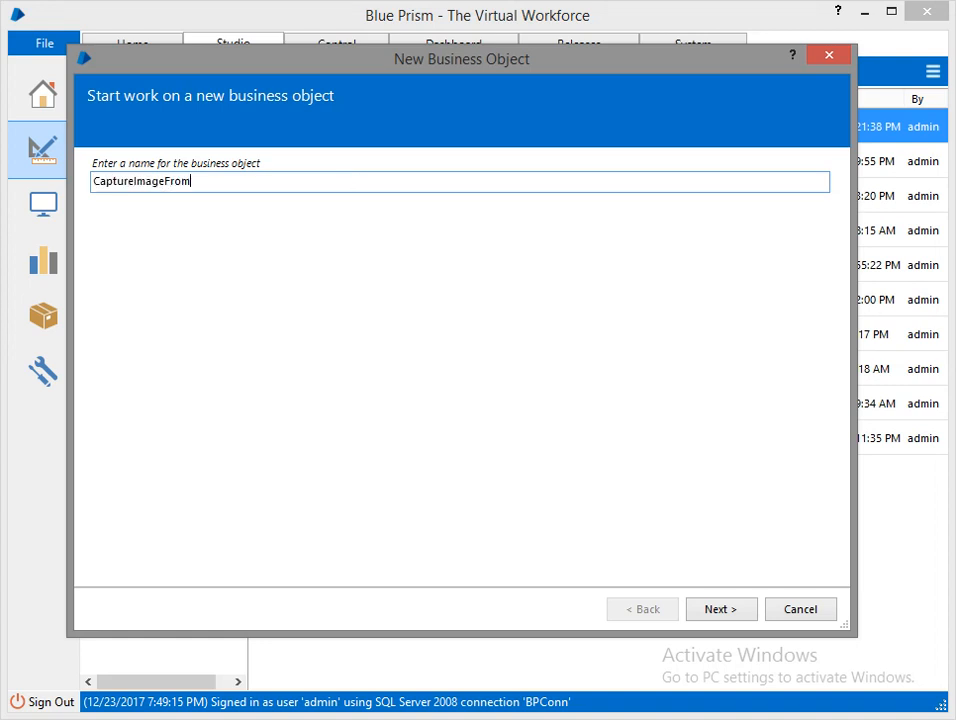
type("Clip")
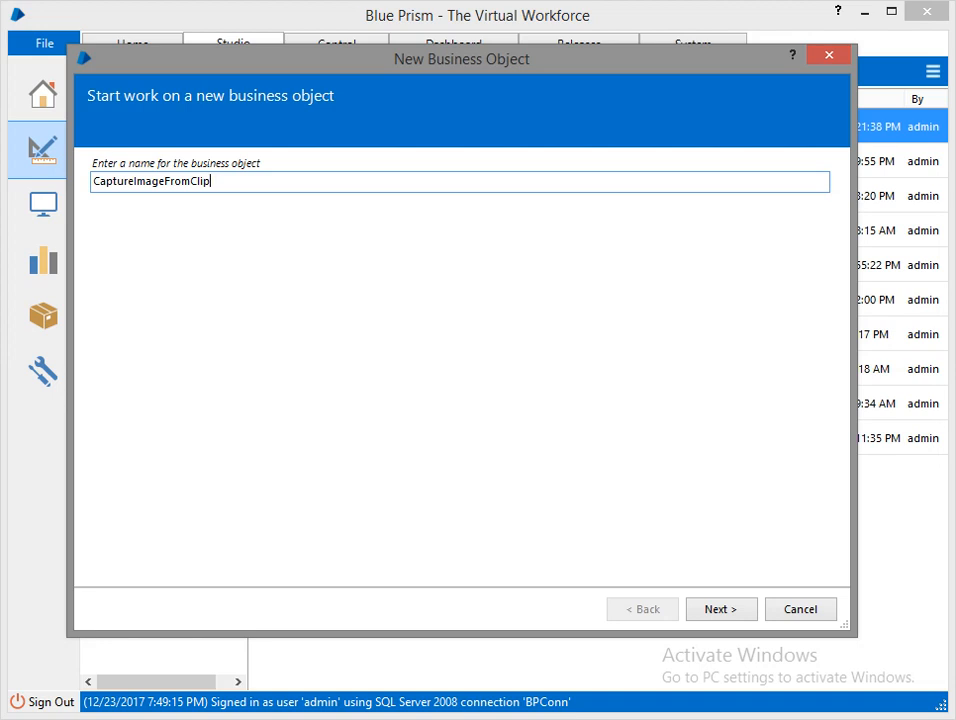
type("board")
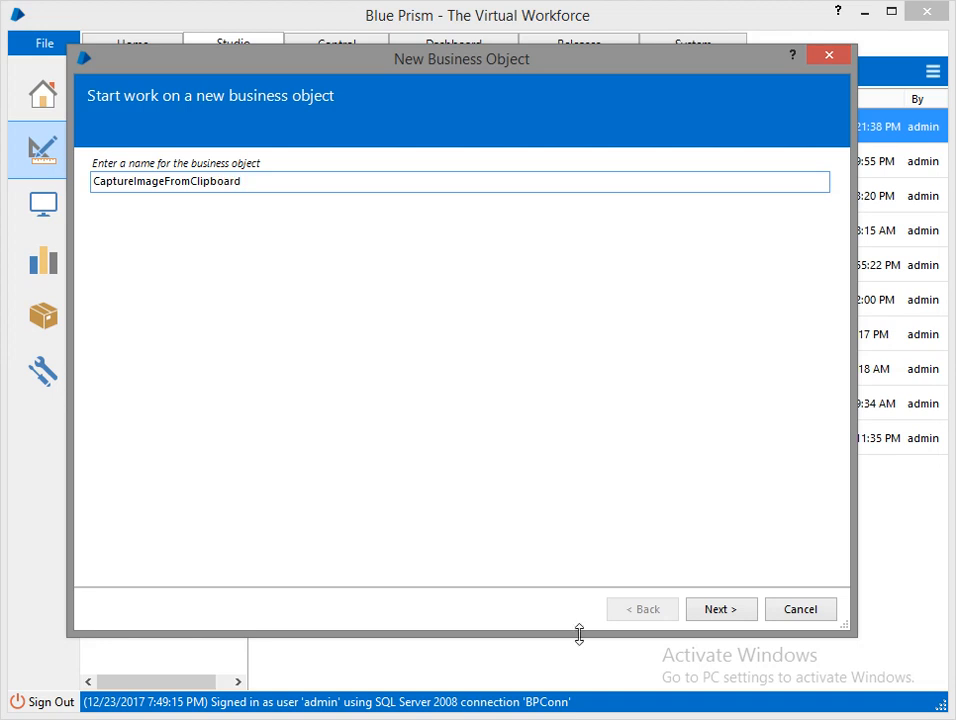
left_click(724, 608)
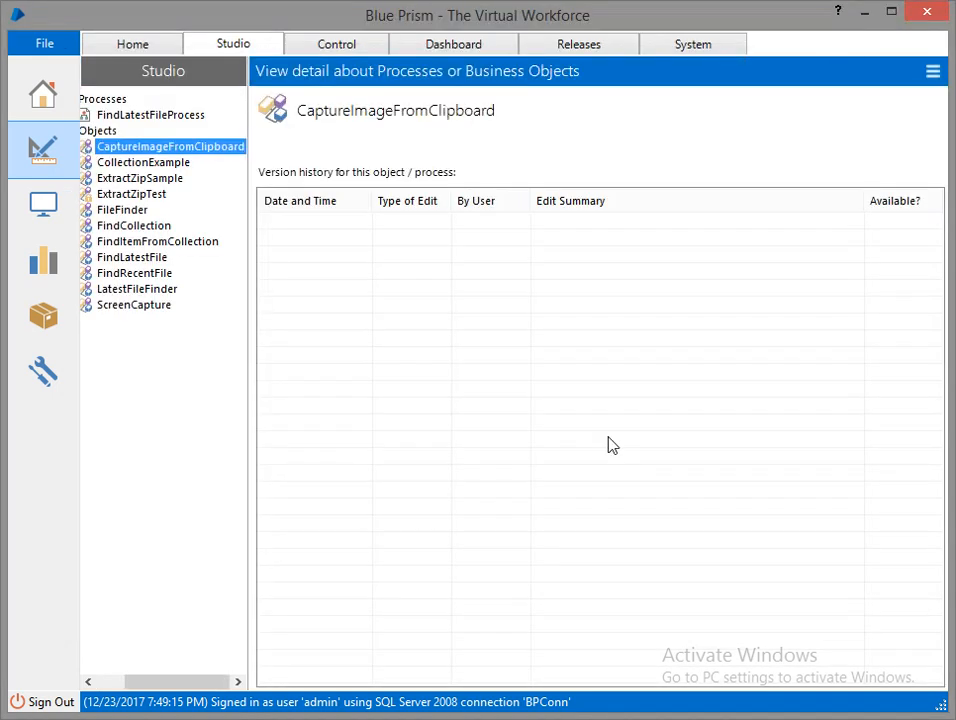
mouse_move(196, 168)
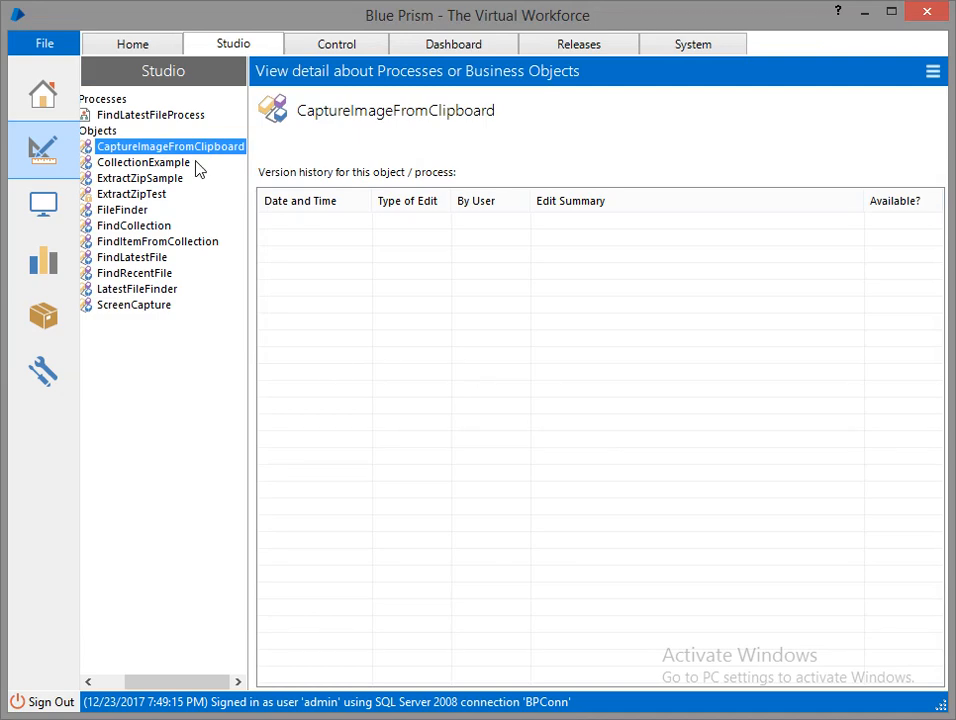
Step: Open CaptureImageFromClipboard in Object Studio so its properties appear
double_click(170, 146)
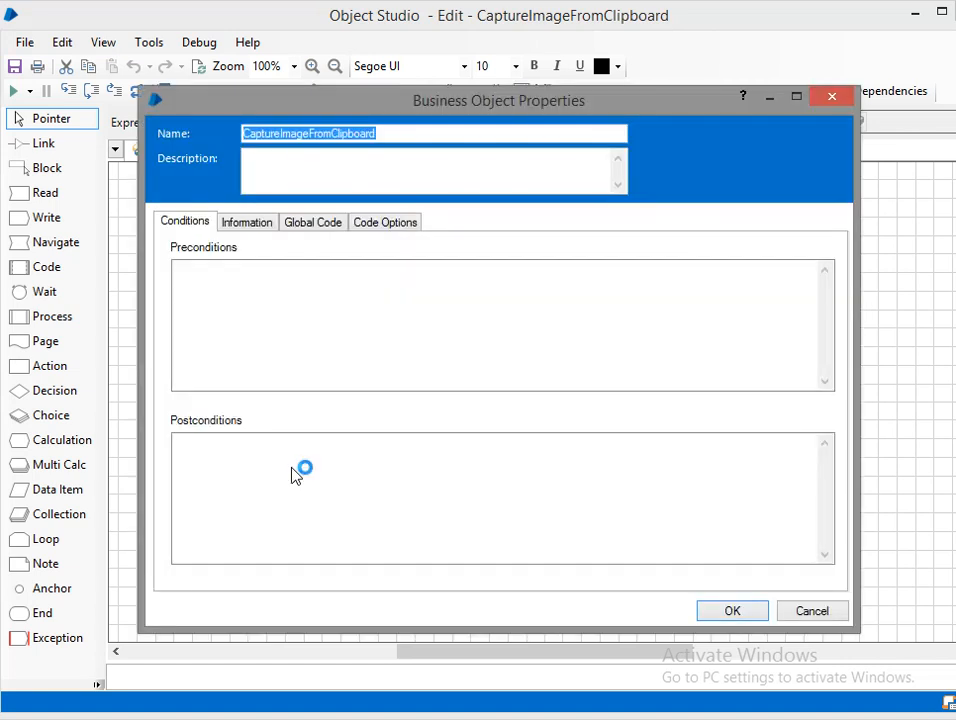
Step: In Code Options, choose C# as the object's code language
left_click(384, 220)
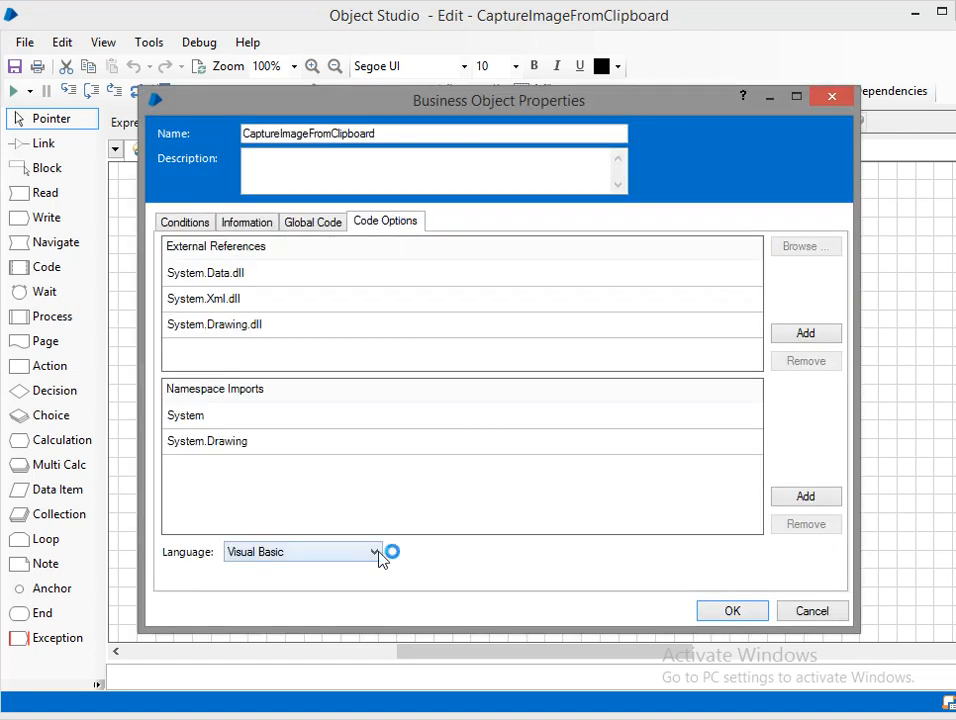
left_click(376, 552)
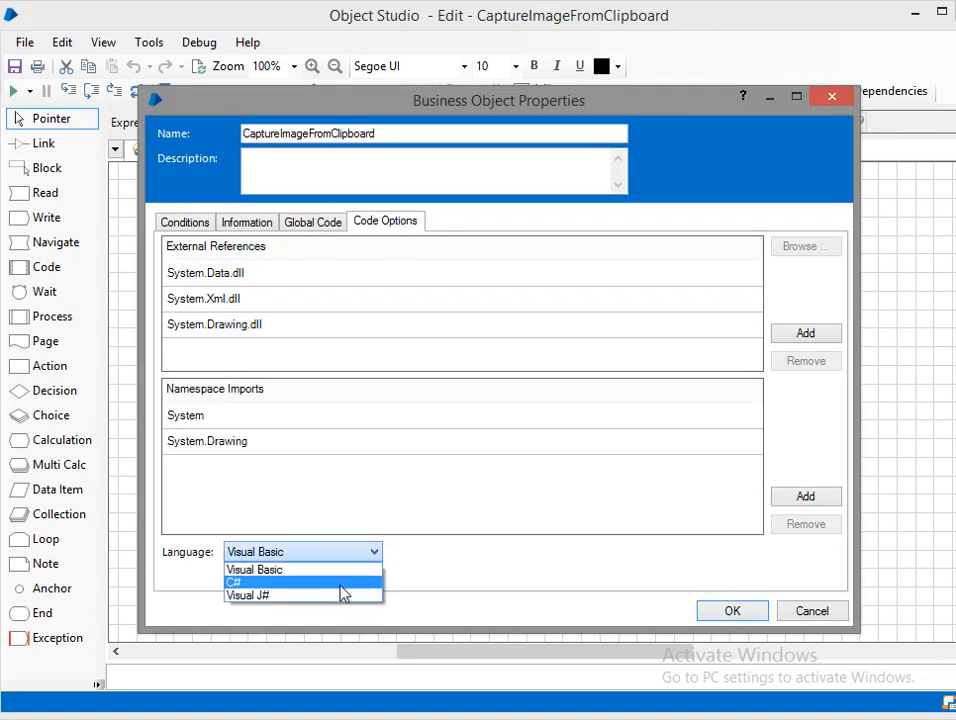
left_click(250, 580)
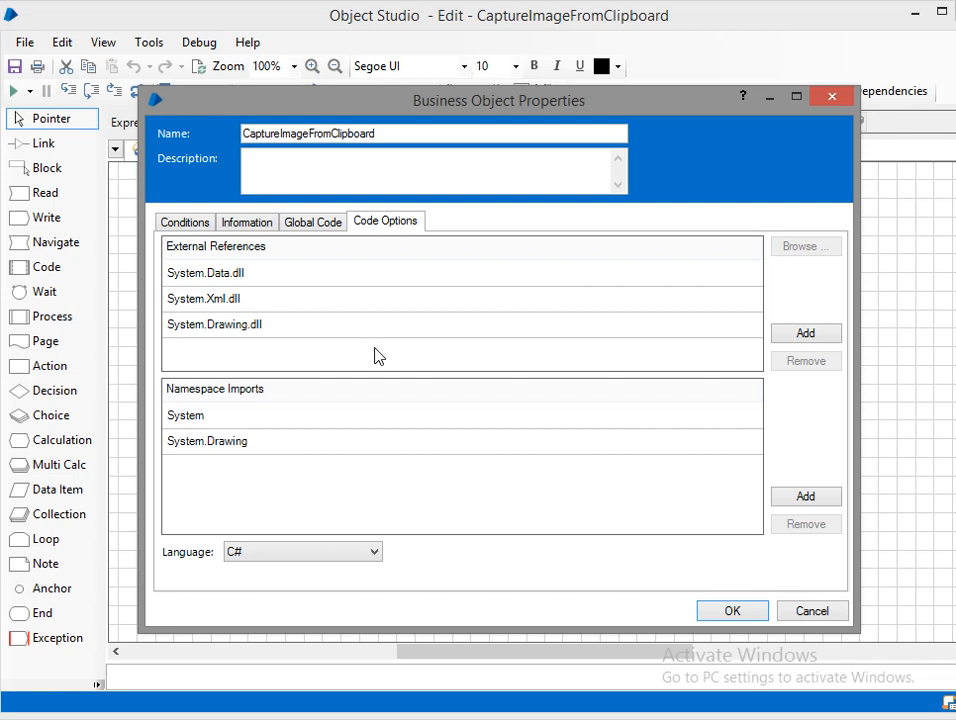
Step: Add System.Windows.Forms.dll as an external reference
left_click(461, 348)
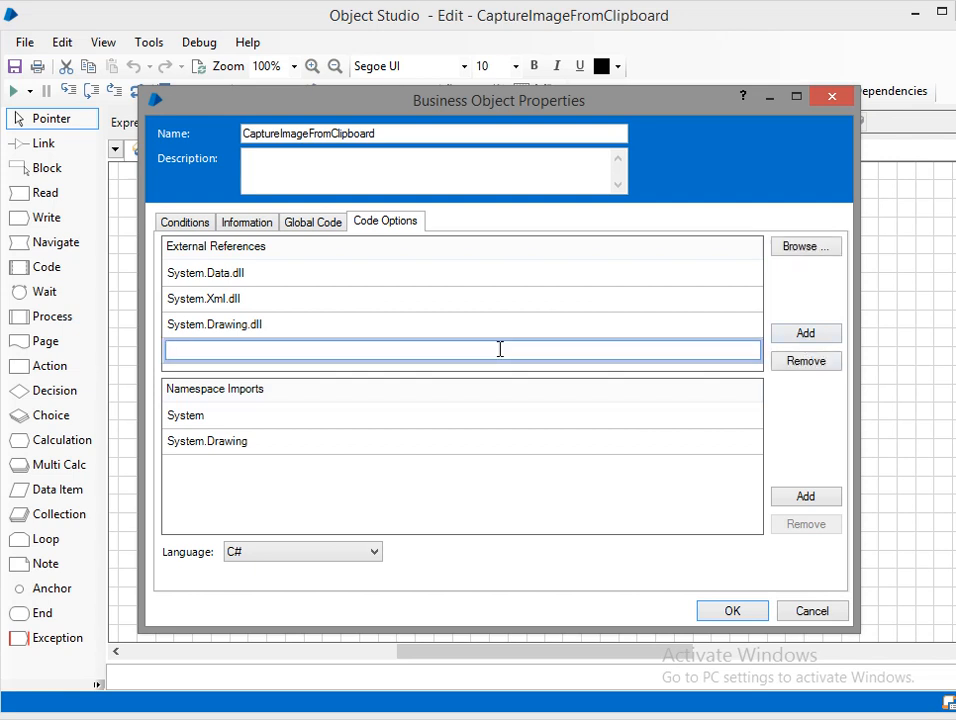
type("Syste")
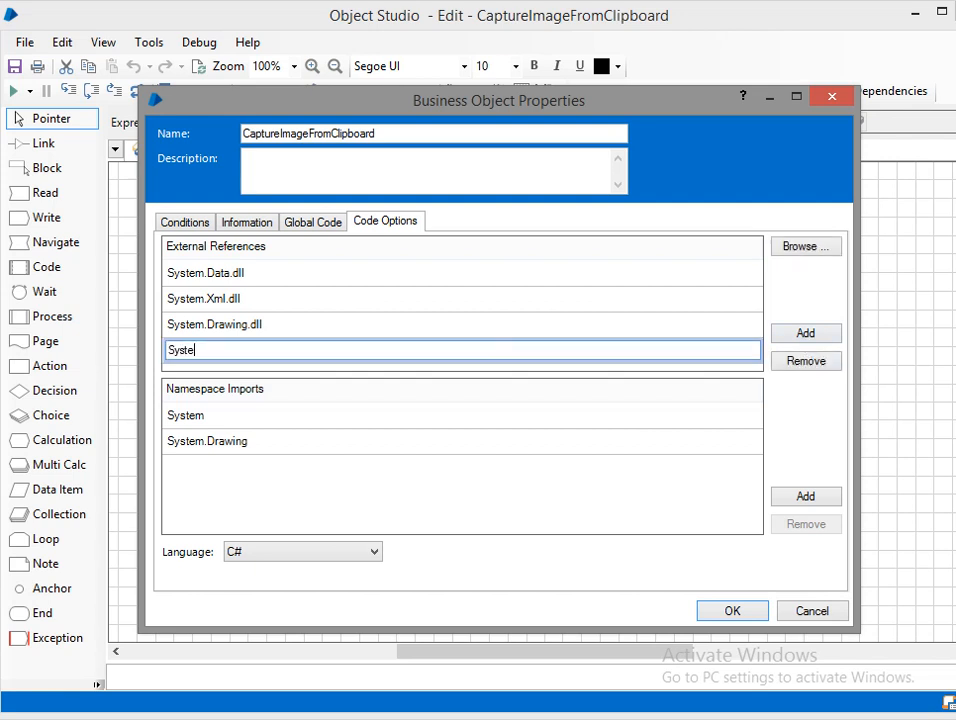
type("m.Windows.Form")
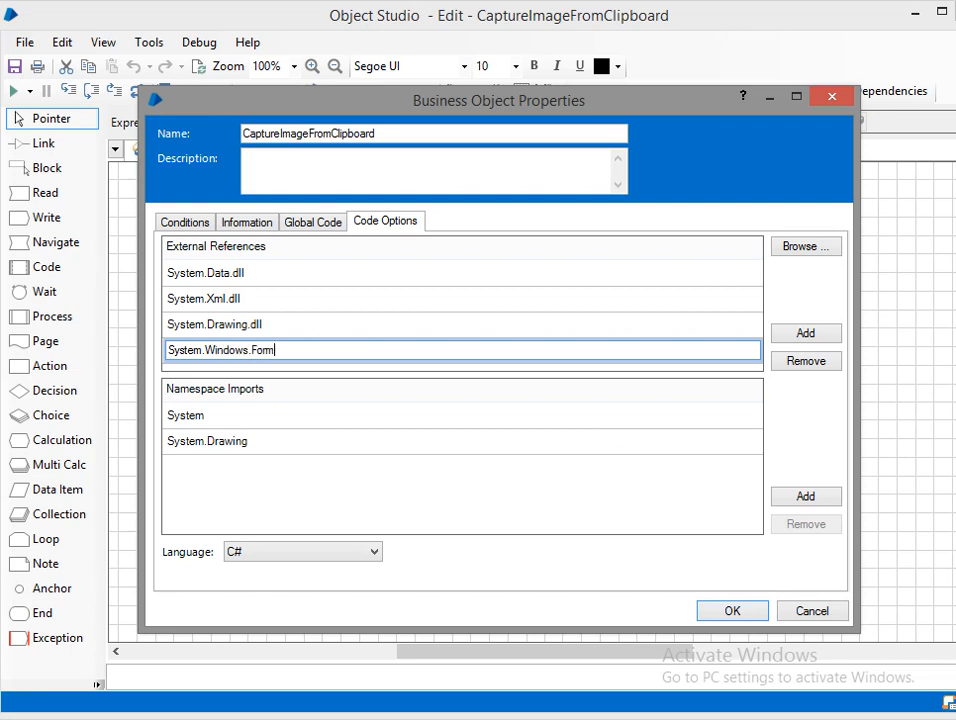
type("s.dll")
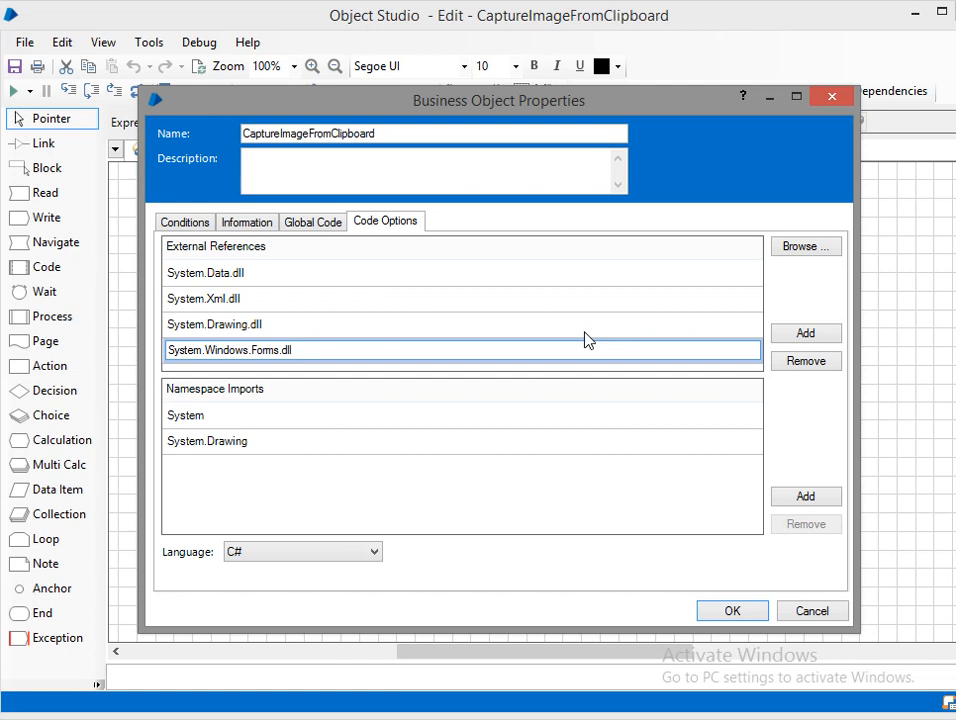
Step: Add the System.Windows.Forms namespace import and save the properties with OK
left_click(803, 496)
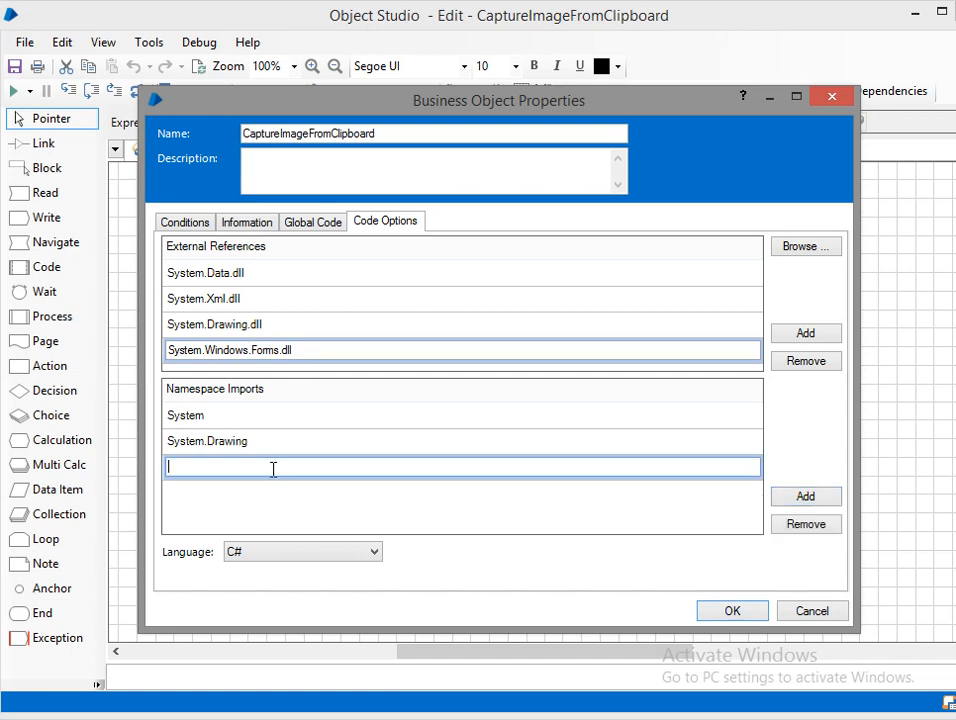
type("System.Windo")
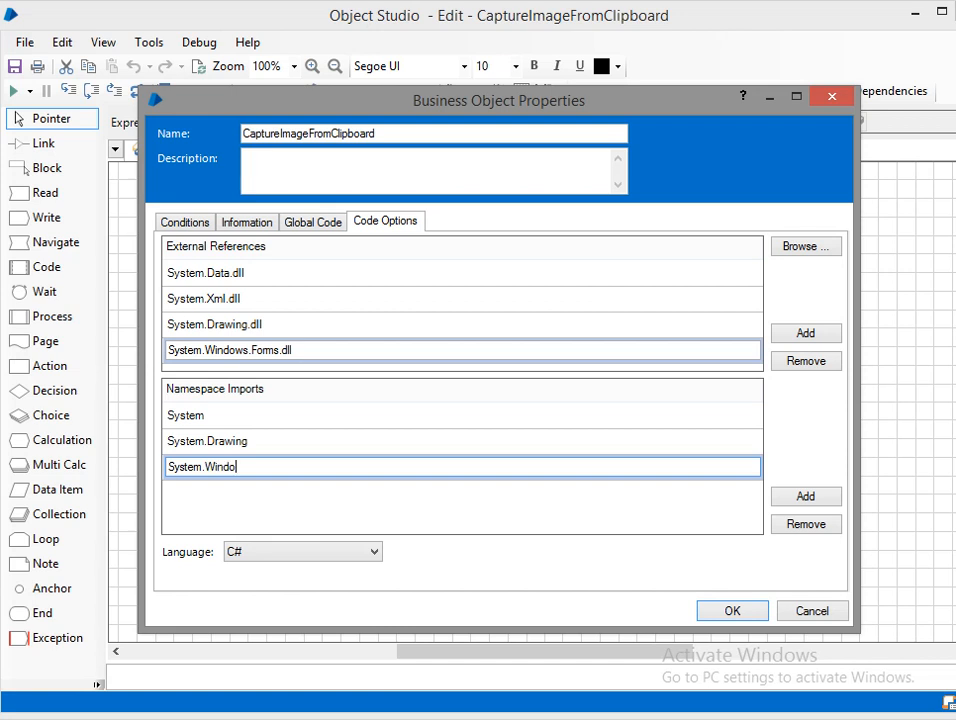
type("ws.Forms")
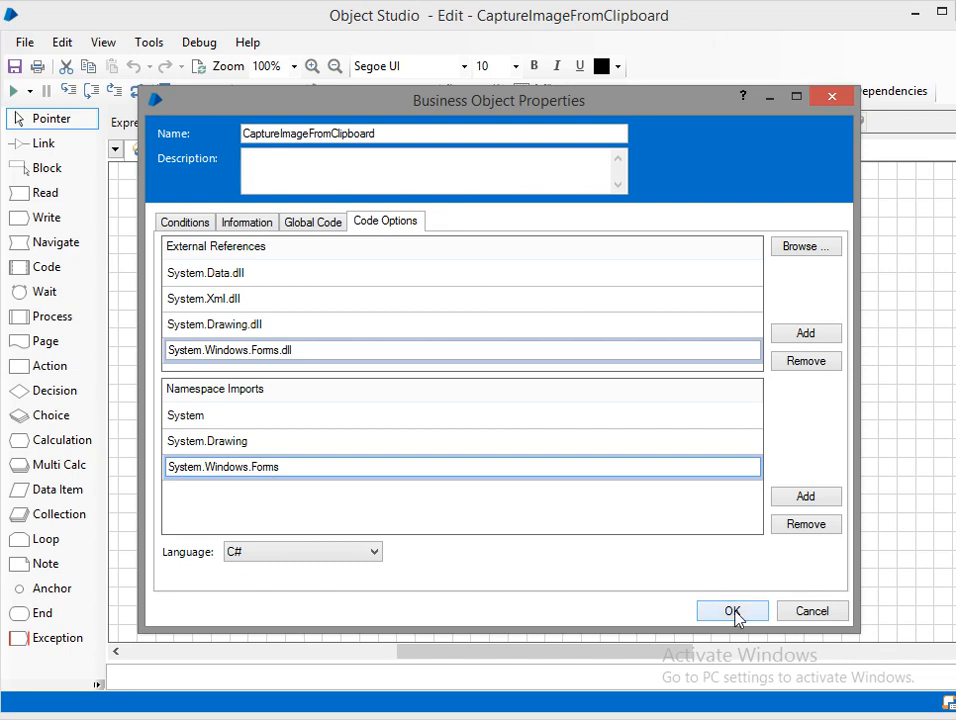
left_click(731, 610)
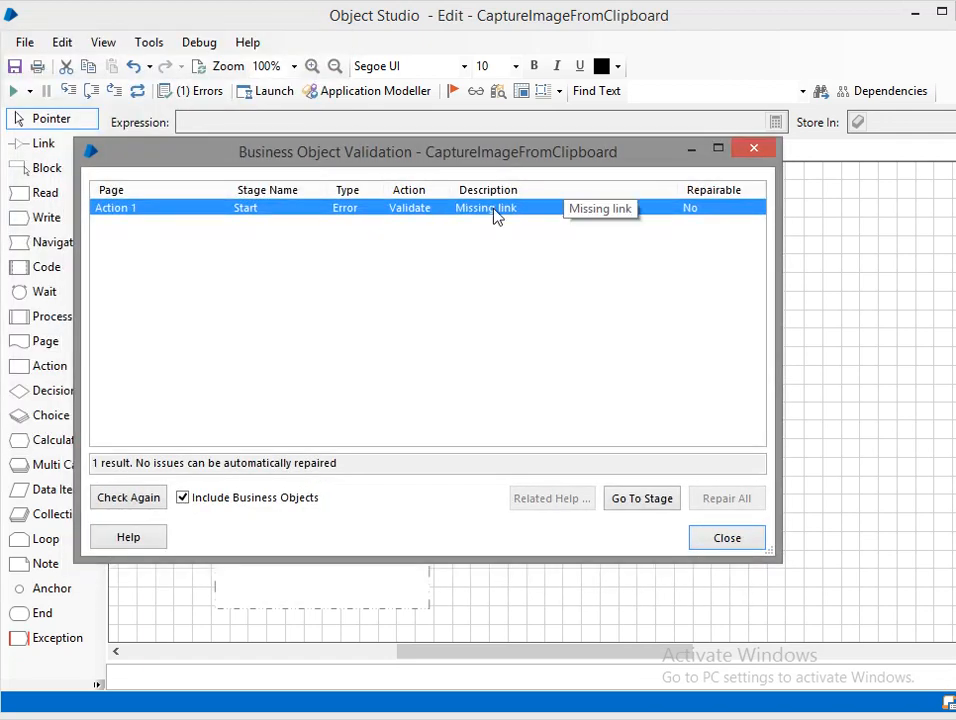
Step: Dismiss the validation results and go to the Action 1 page
left_click(726, 538)
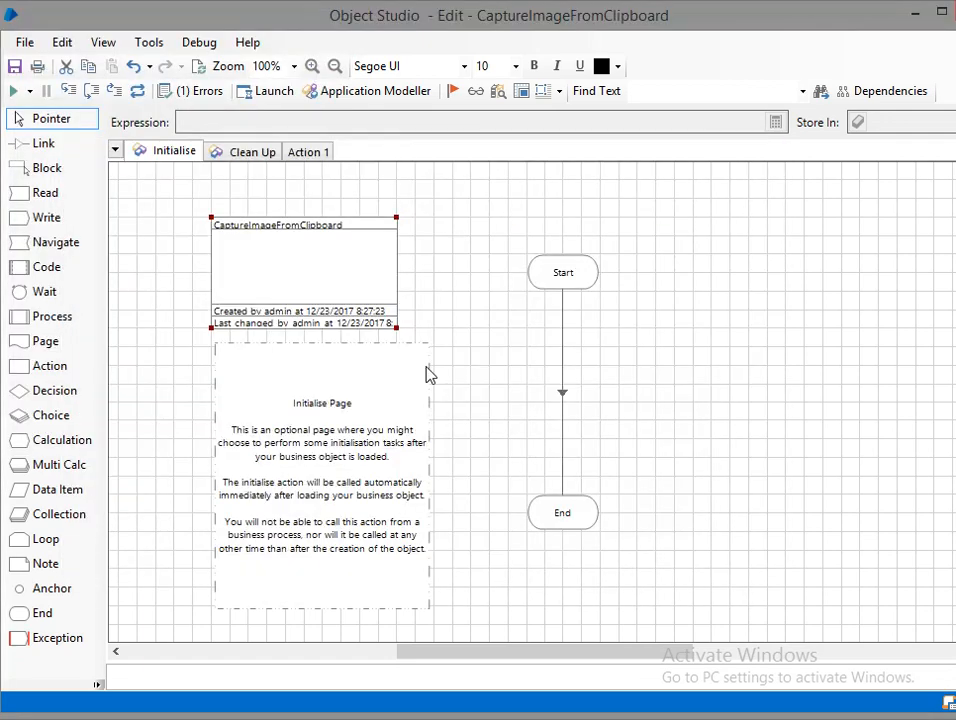
left_click(308, 152)
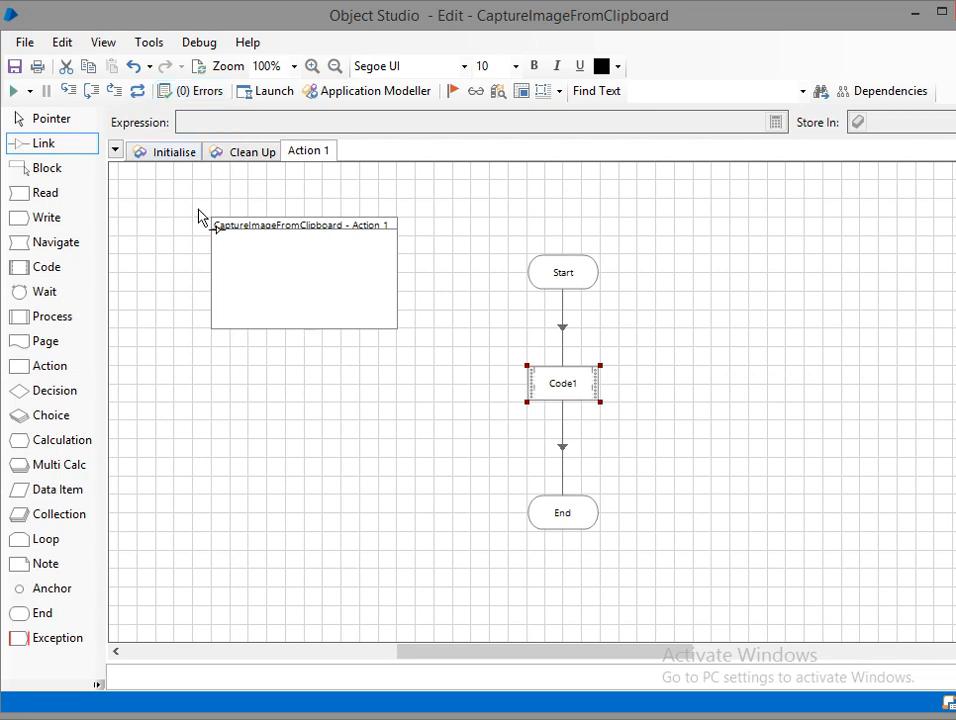
Step: Rename the Code1 stage to ClipboardCopy and move to its code area
double_click(564, 384)
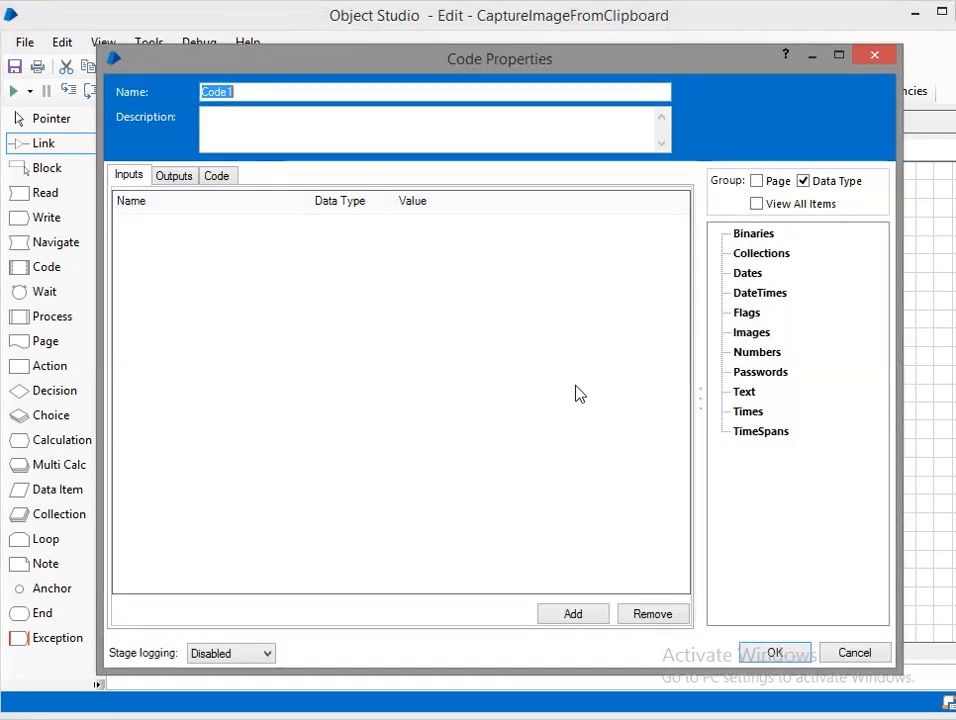
mouse_move(150, 104)
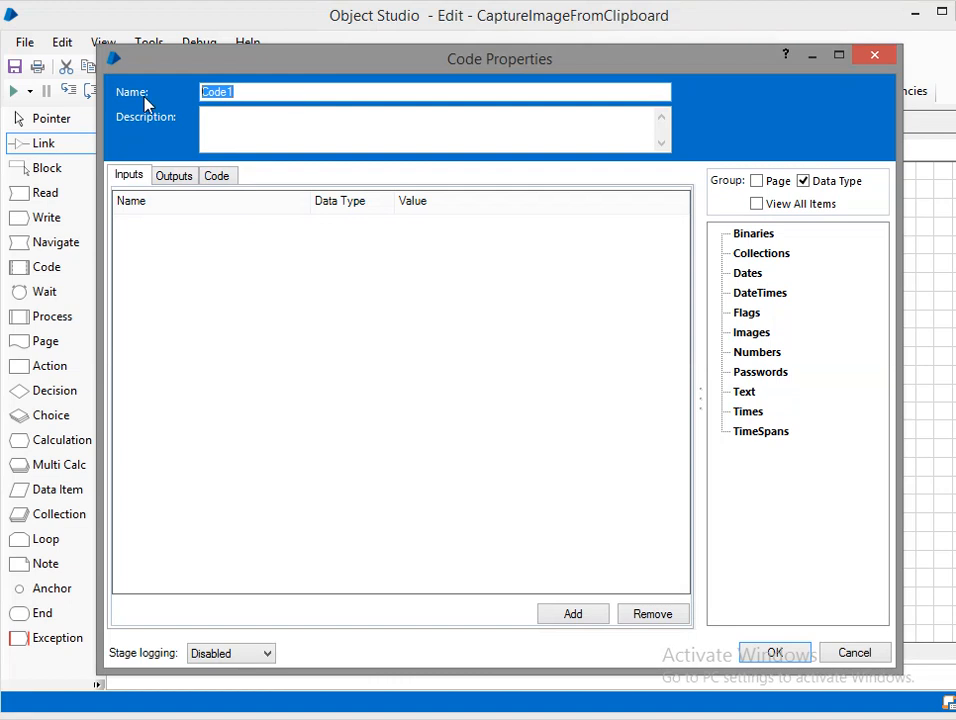
type("C")
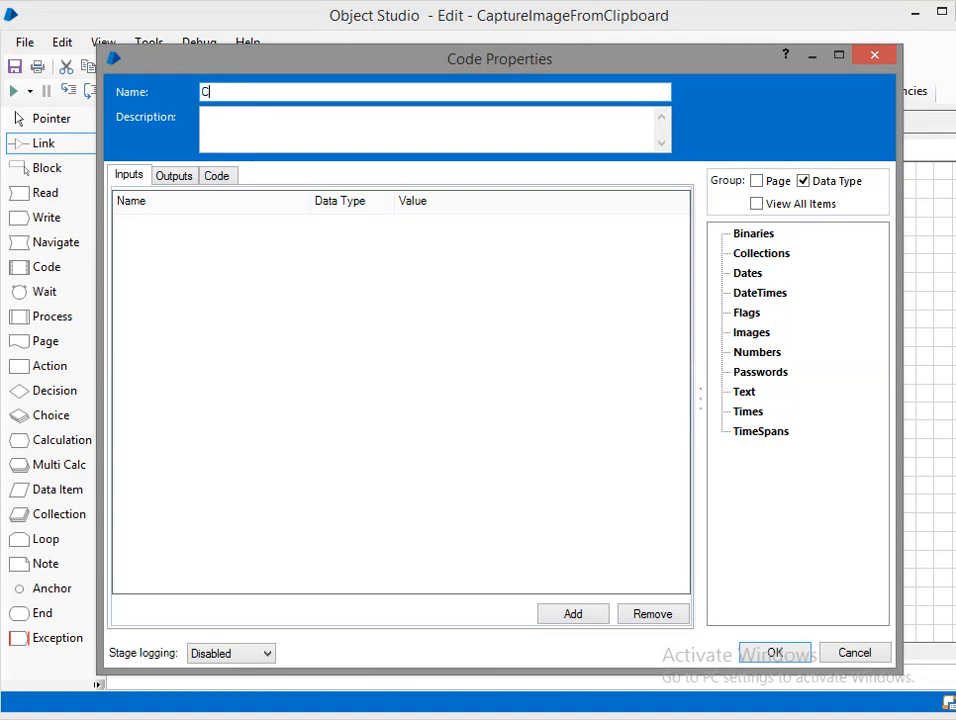
type("lipboardCo")
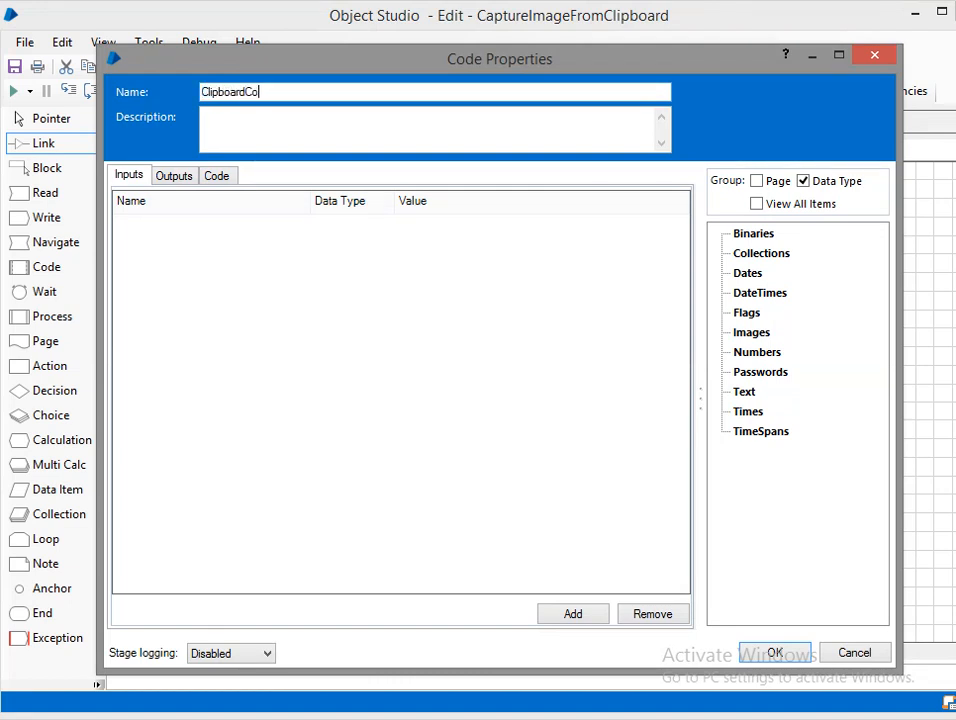
type("py")
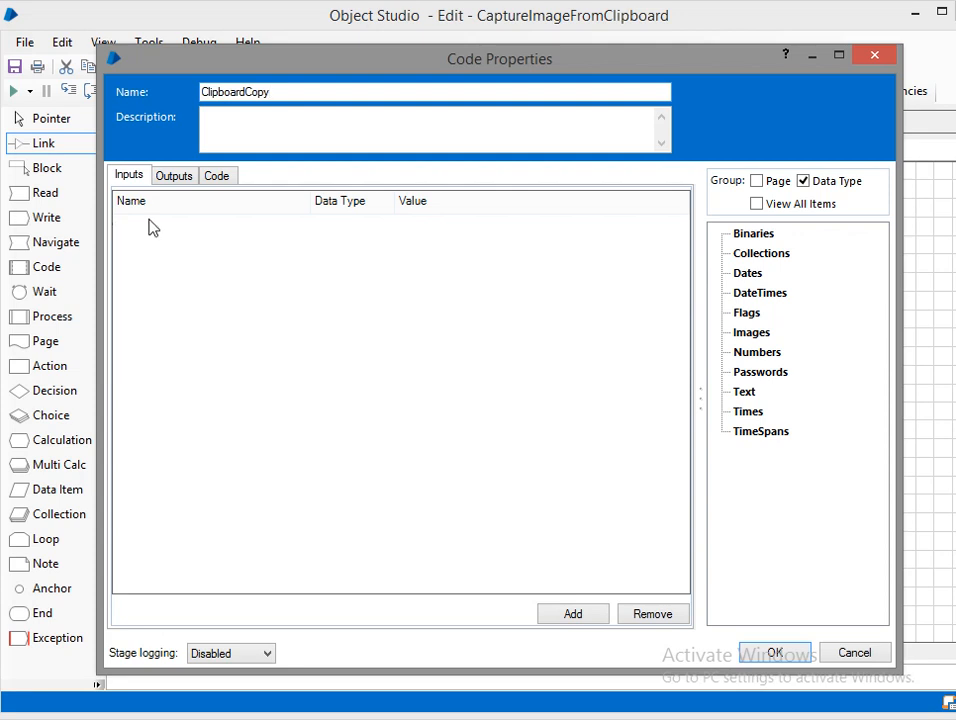
left_click(216, 176)
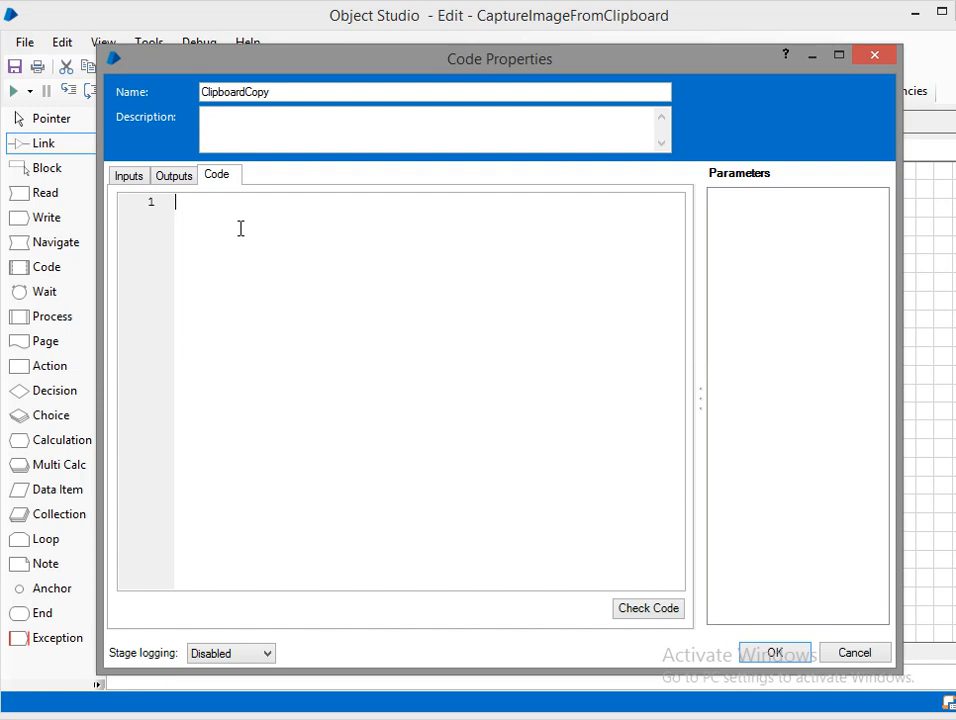
Step: Write the if(Clipboard.ContainsImage) check and returnImage = Clipboard.GetImage(); line
type("if(Clip")
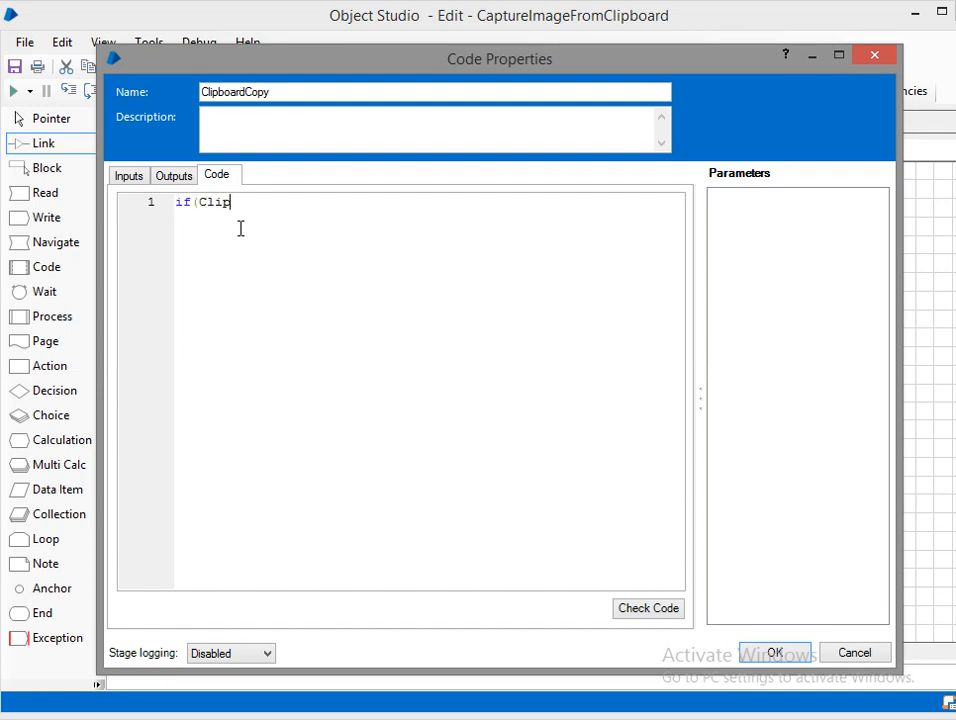
type("board.")
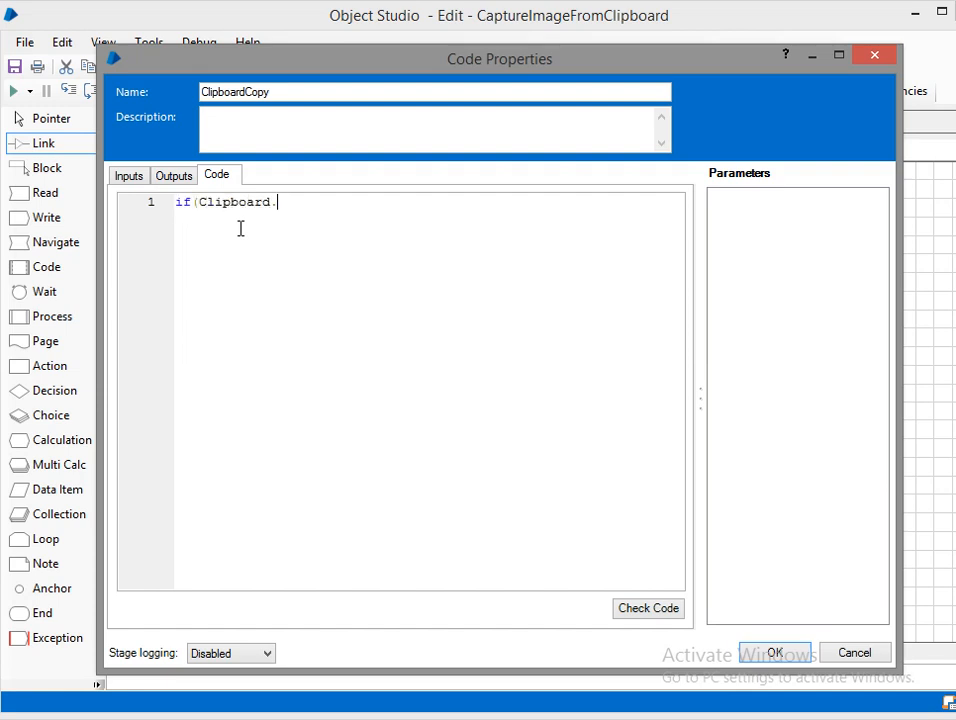
type("C")
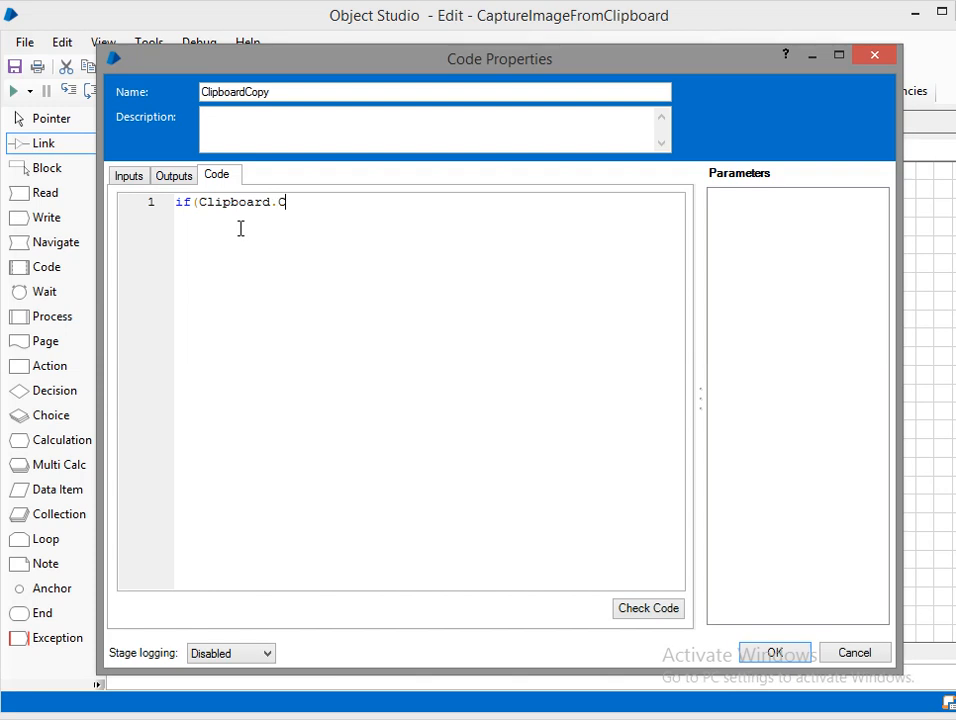
type("ontainsImage(")
type("{")
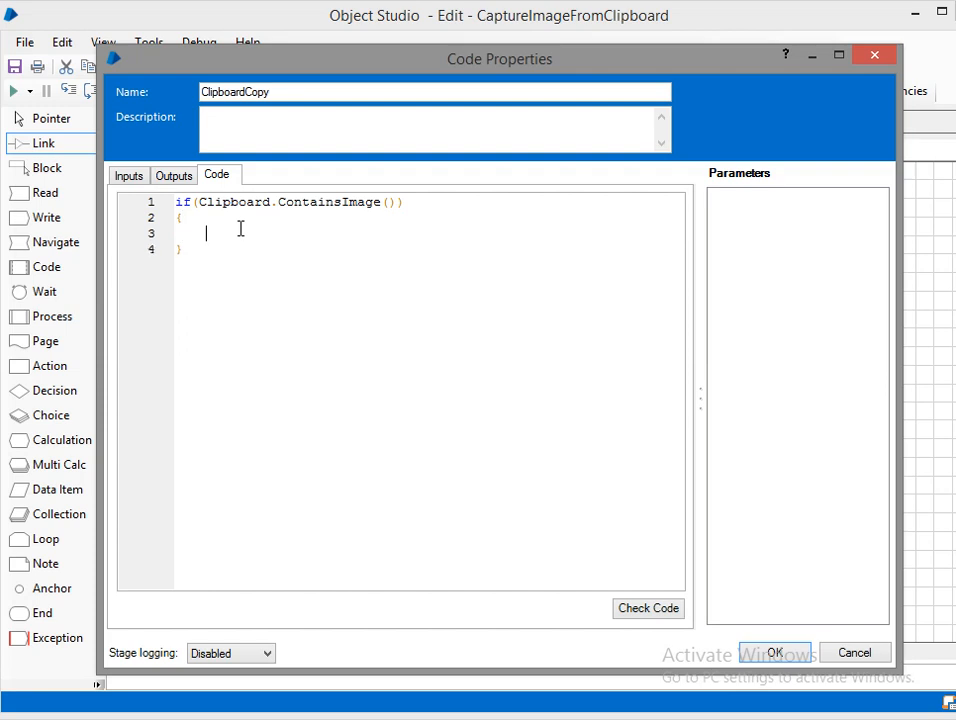
type("var")
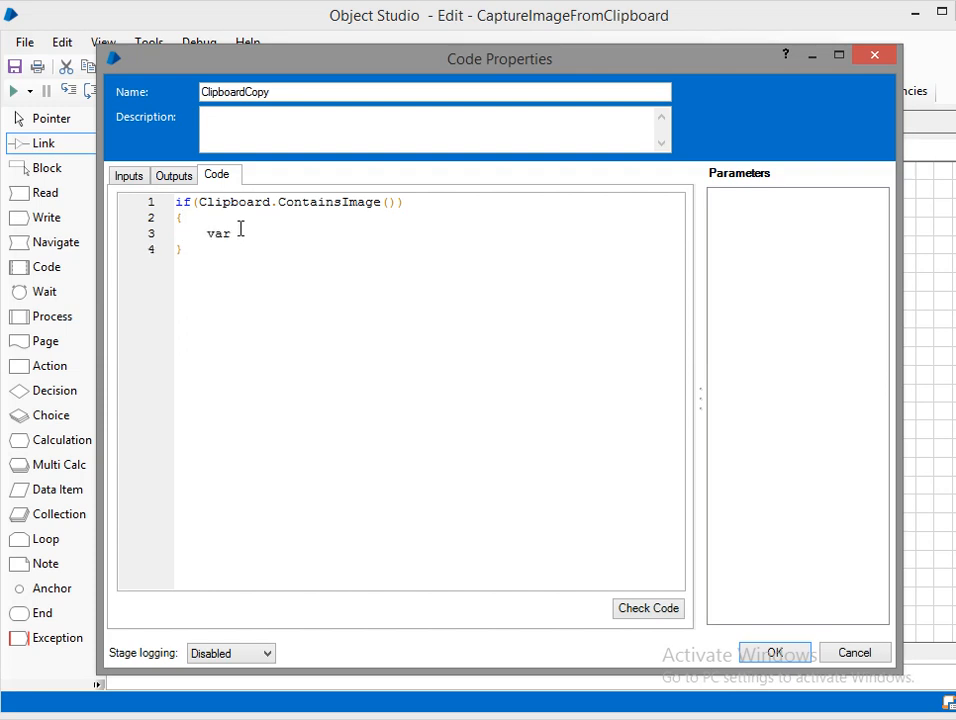
type("retu")
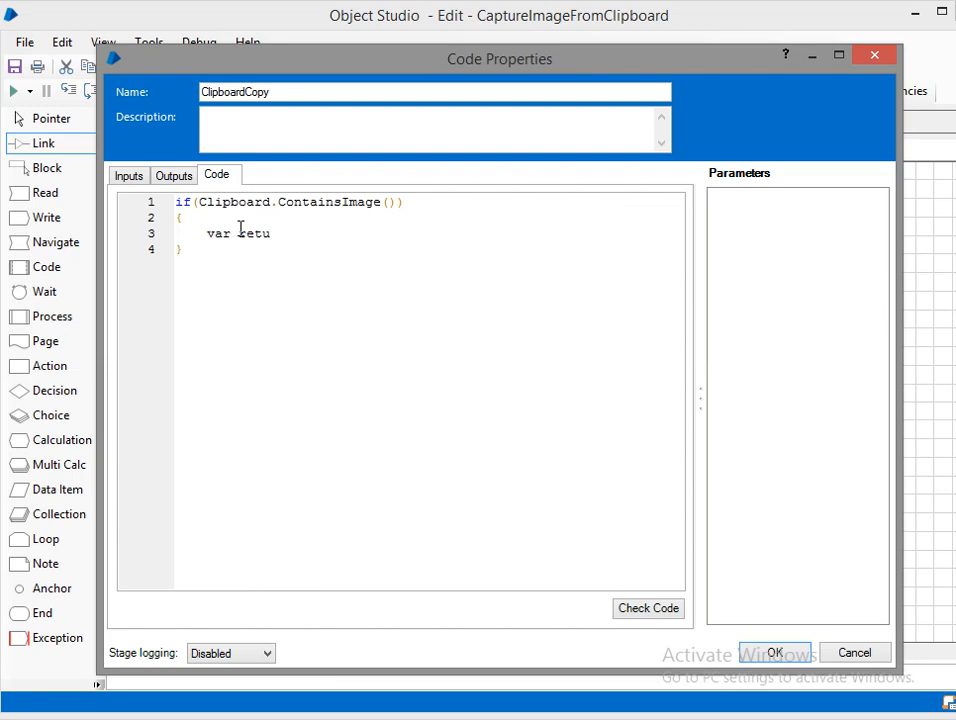
type("rnImage =")
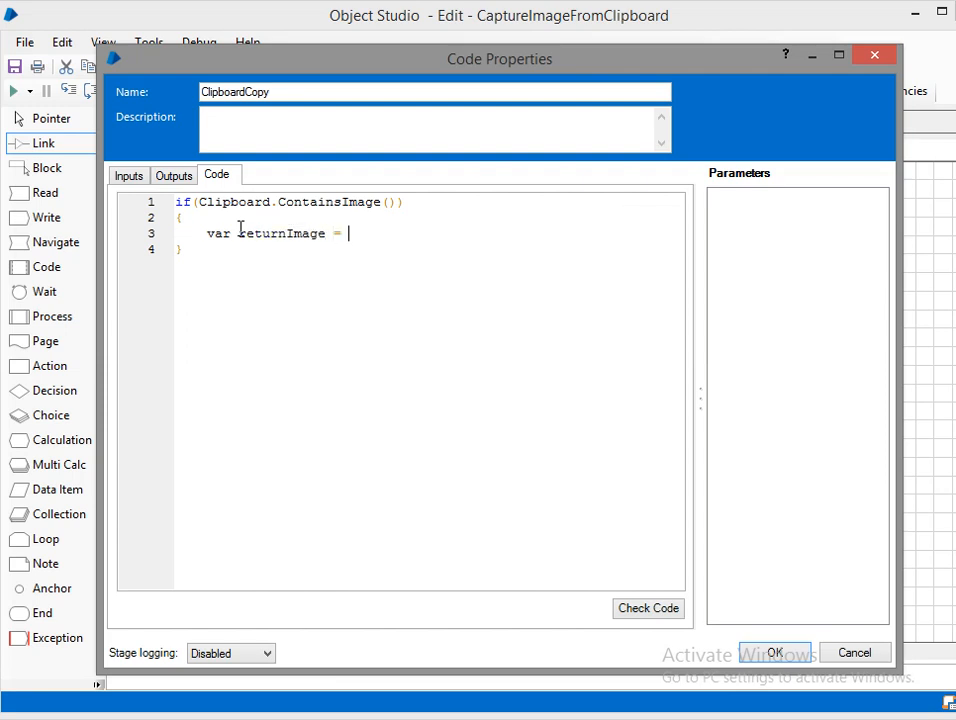
type("Clip")
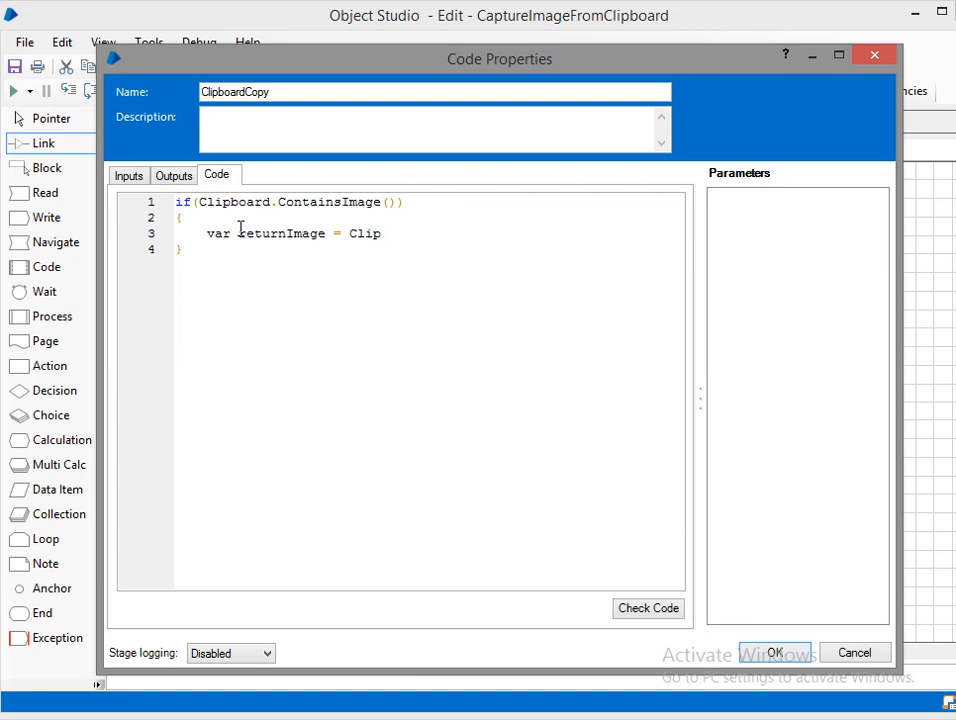
type("board")
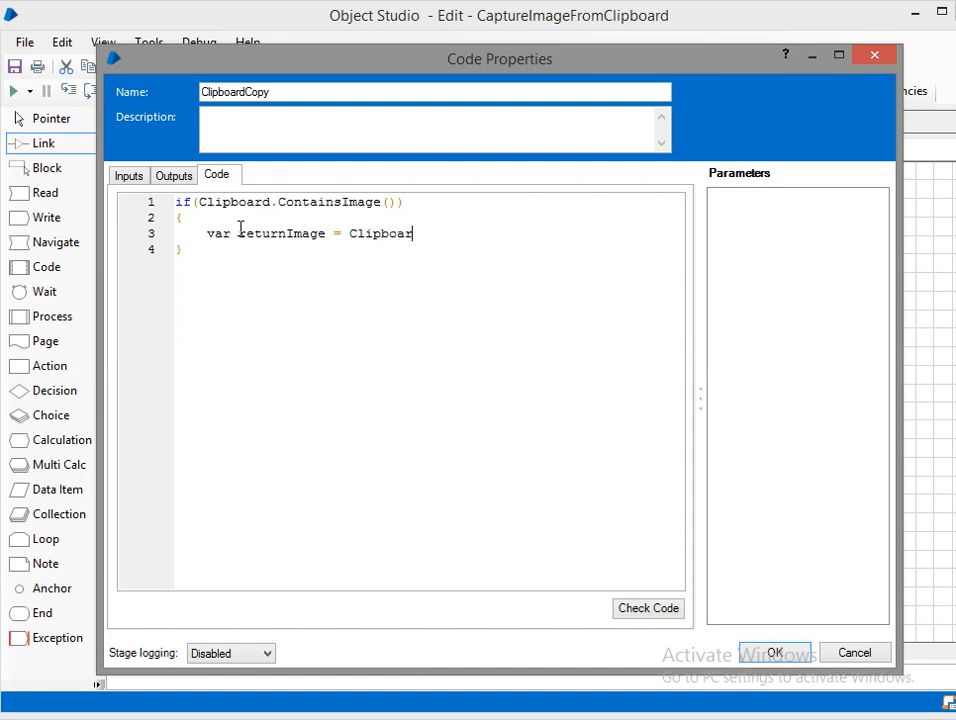
type("d.GetIm")
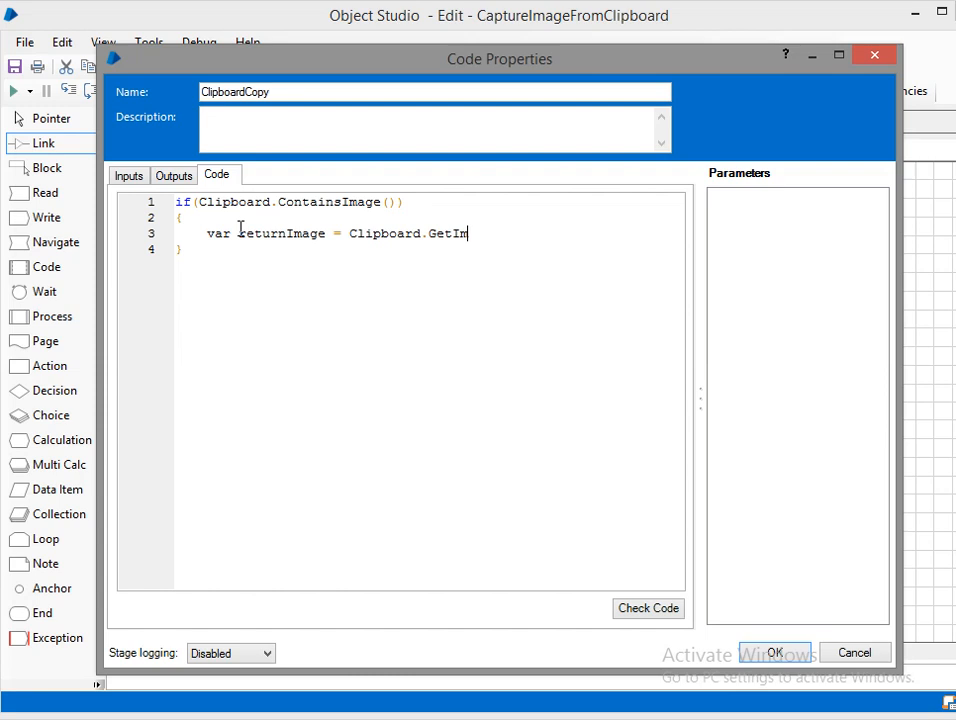
type("age();")
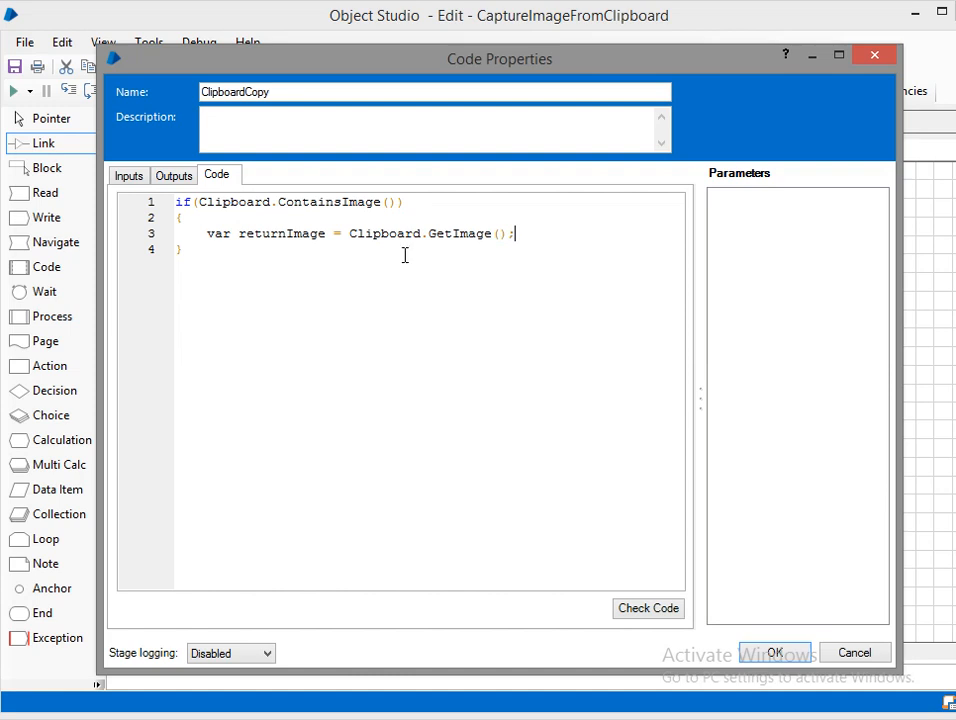
mouse_move(380, 238)
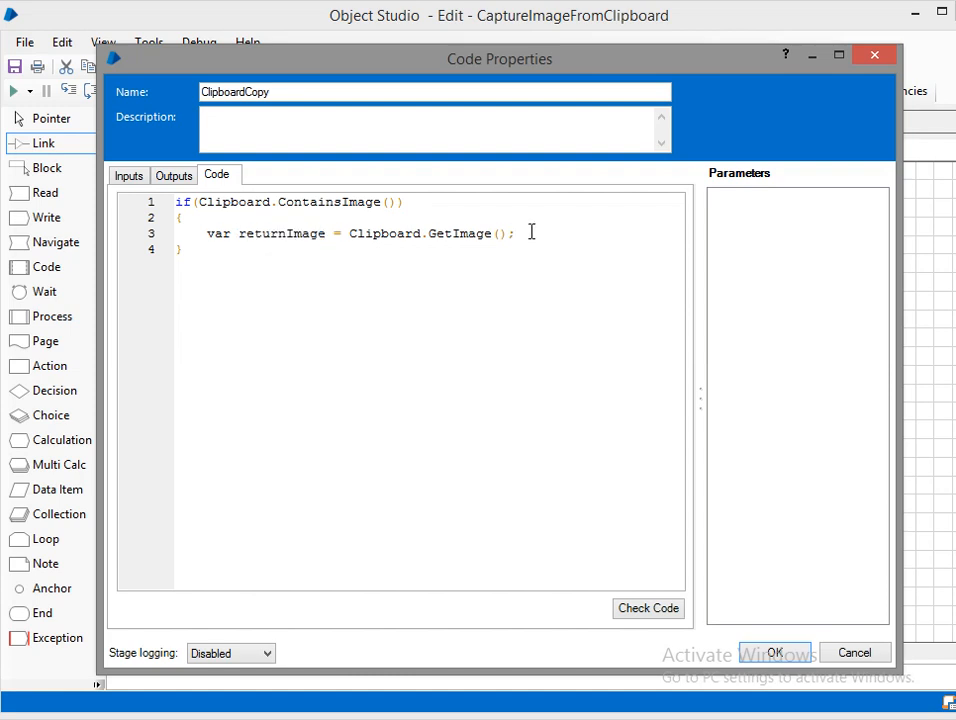
double_click(280, 232)
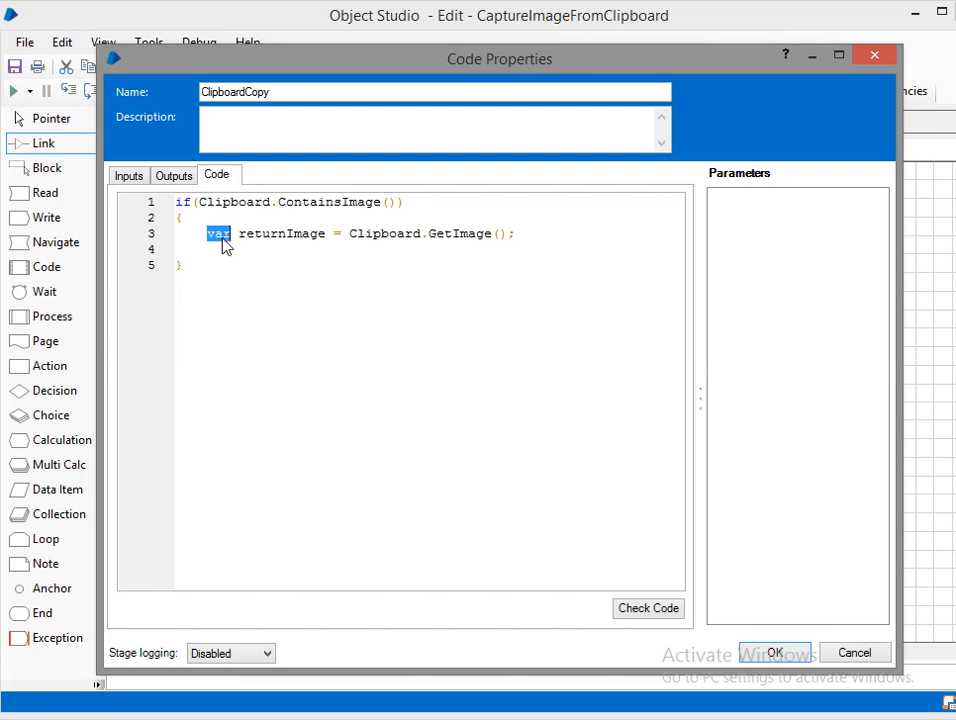
Step: Add the returnImage.Save(..., System.Drawing.Imaging.ImageFormat.Png) line
left_click(210, 248)
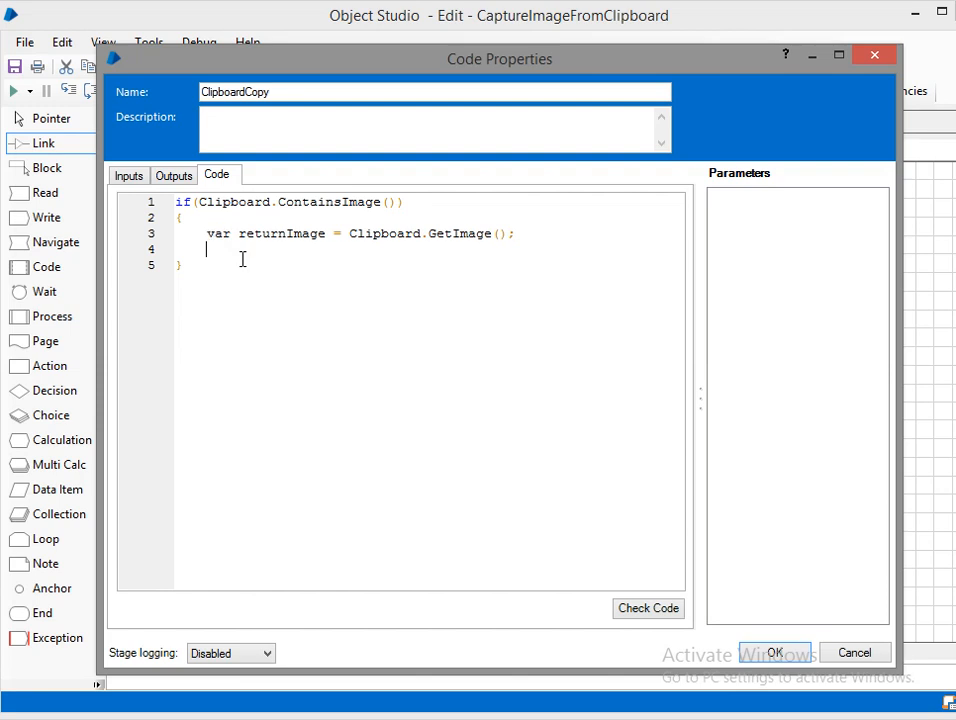
type("returnImage.")
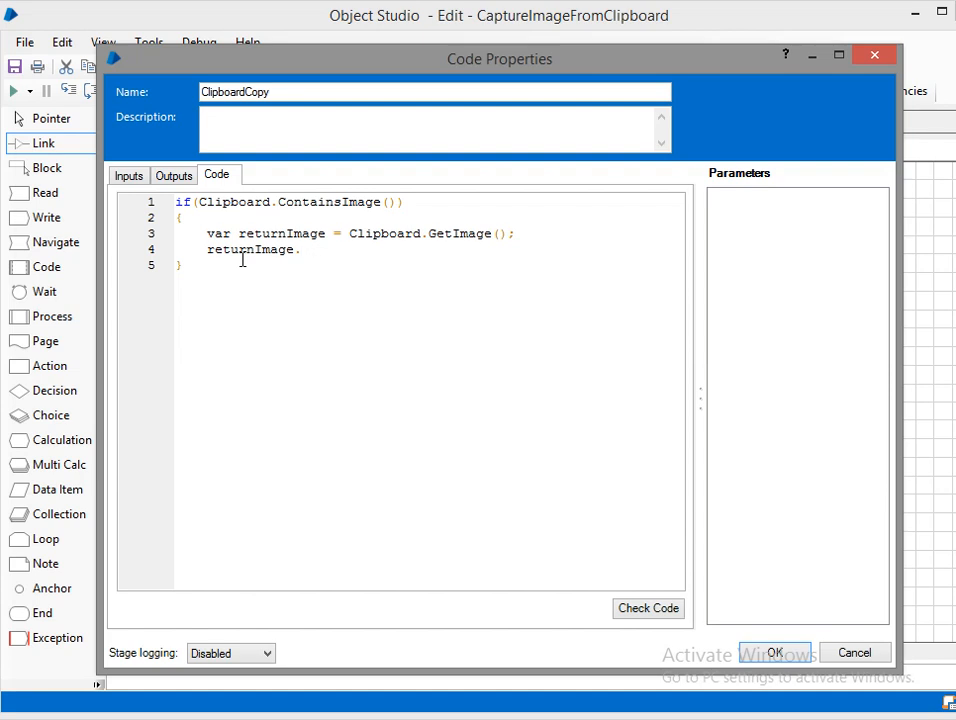
type("Sae")
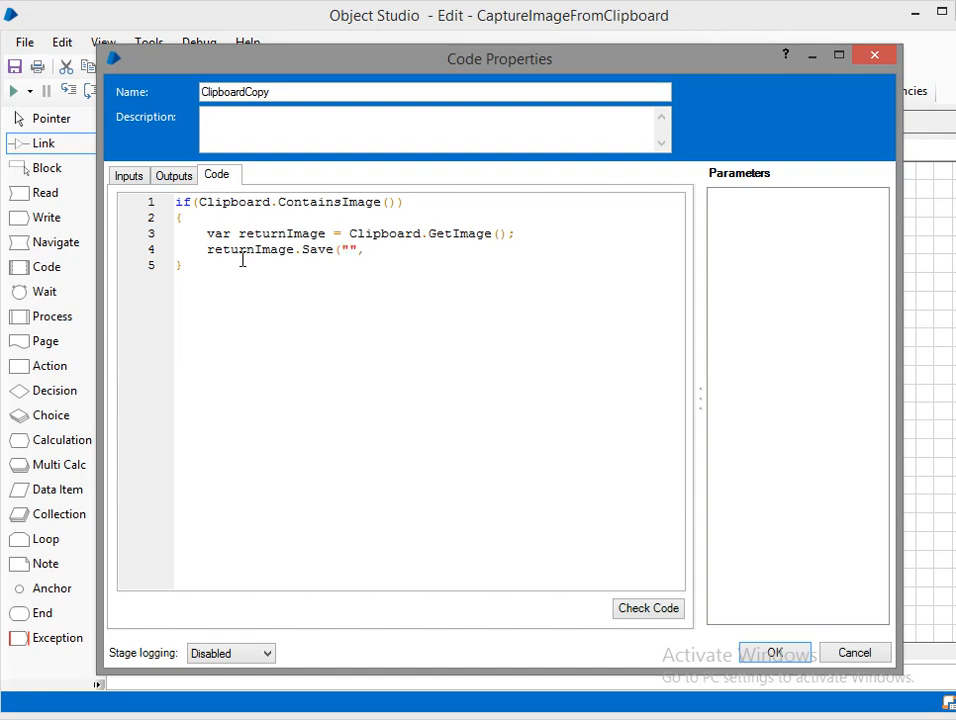
type("Syste")
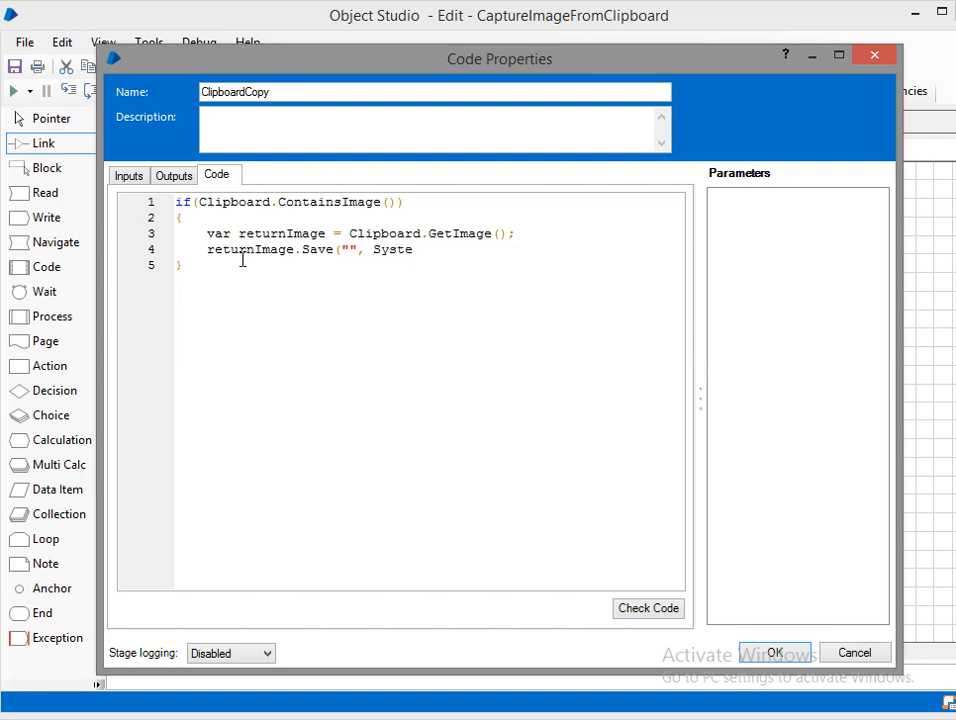
type(".Drw")
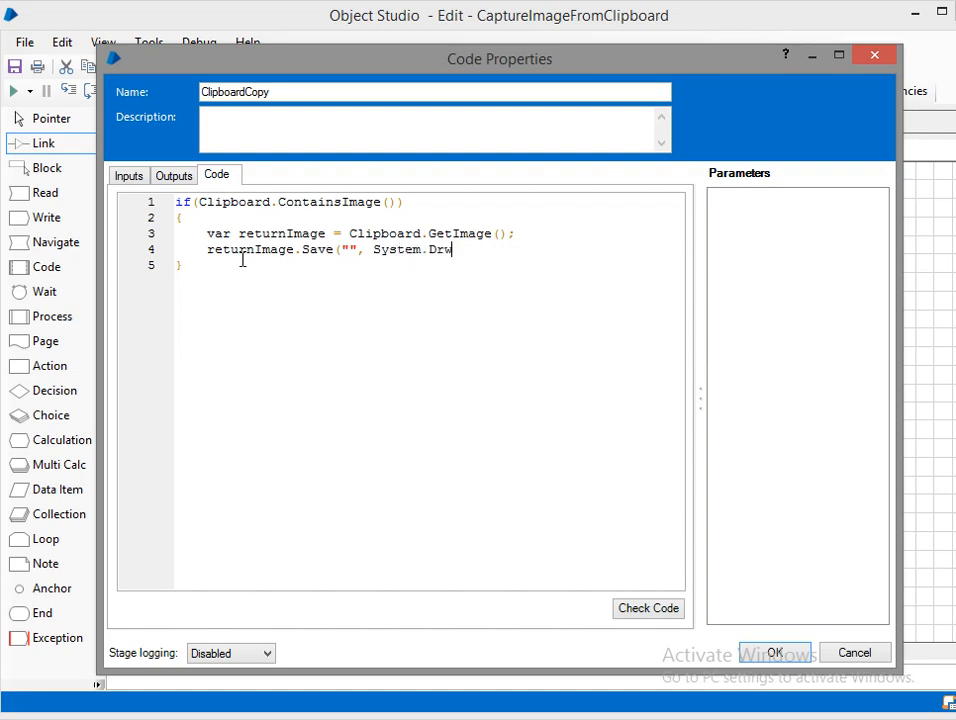
type("ing")
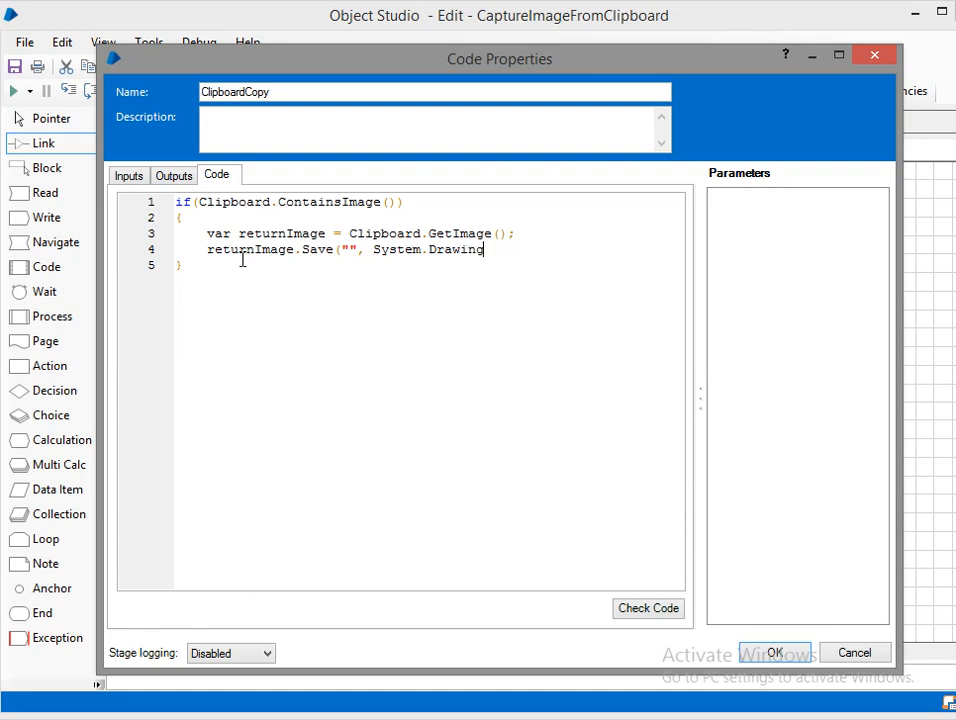
type(".Ima")
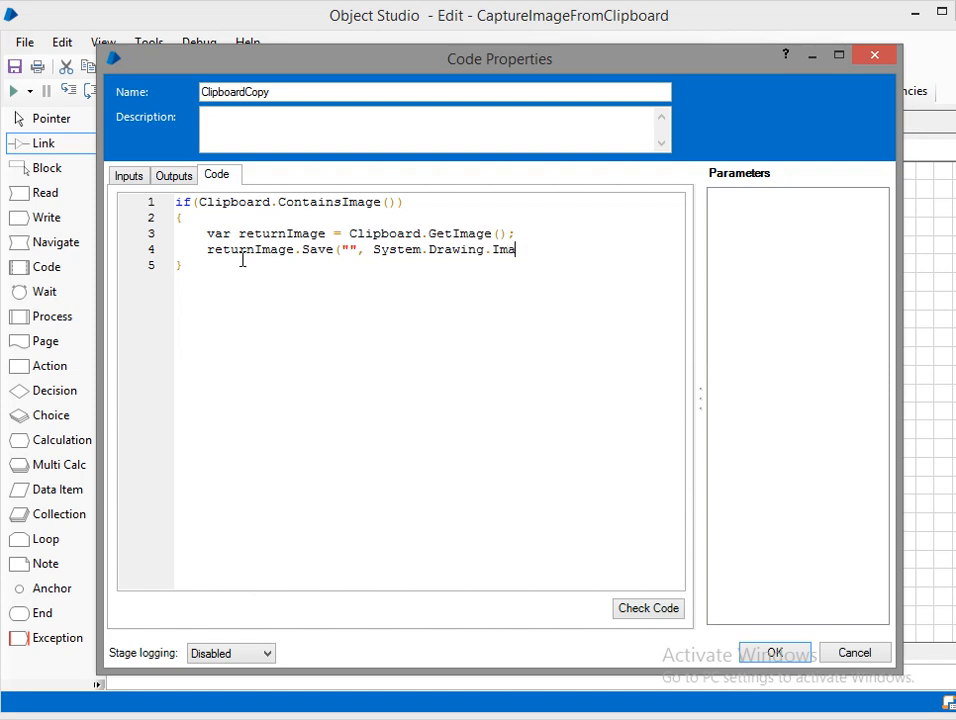
type("ging.Imag")
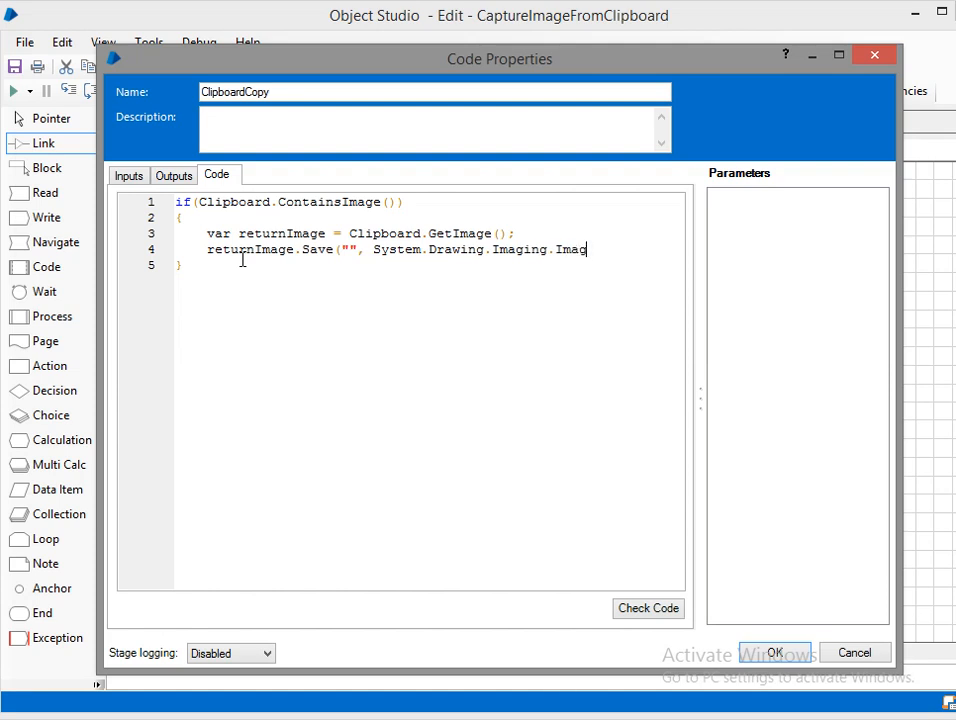
type("eFormat.")
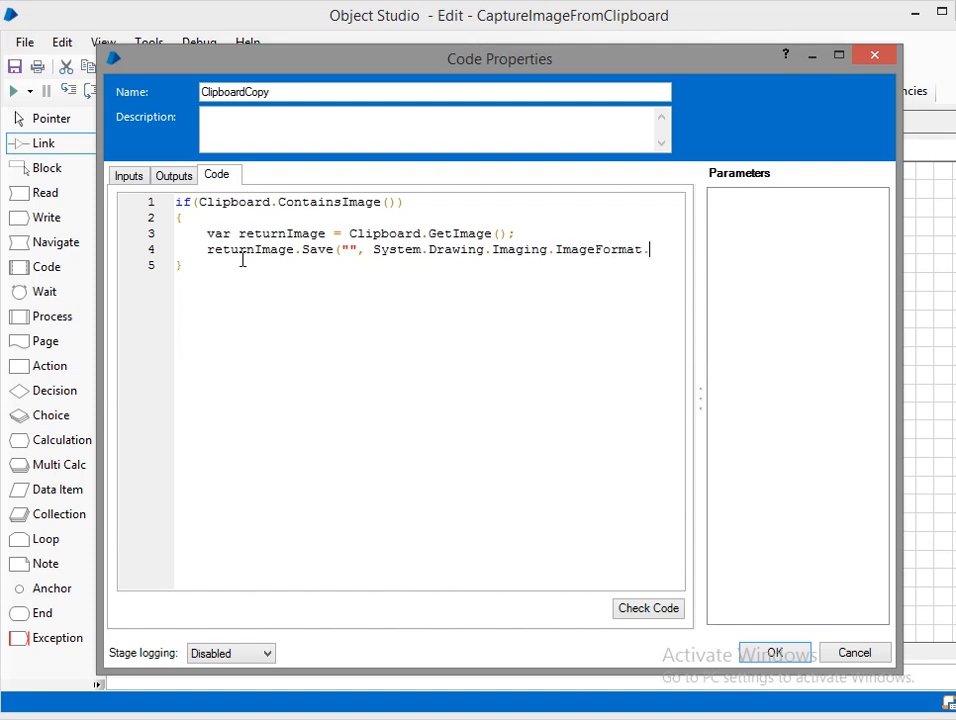
type("Png);")
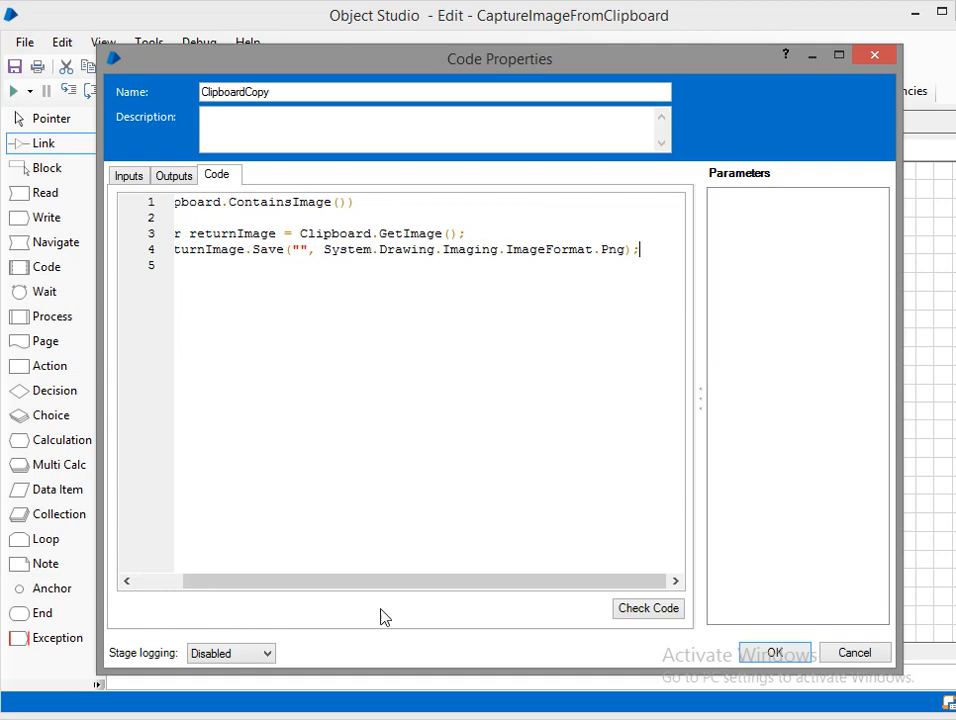
left_click(648, 608)
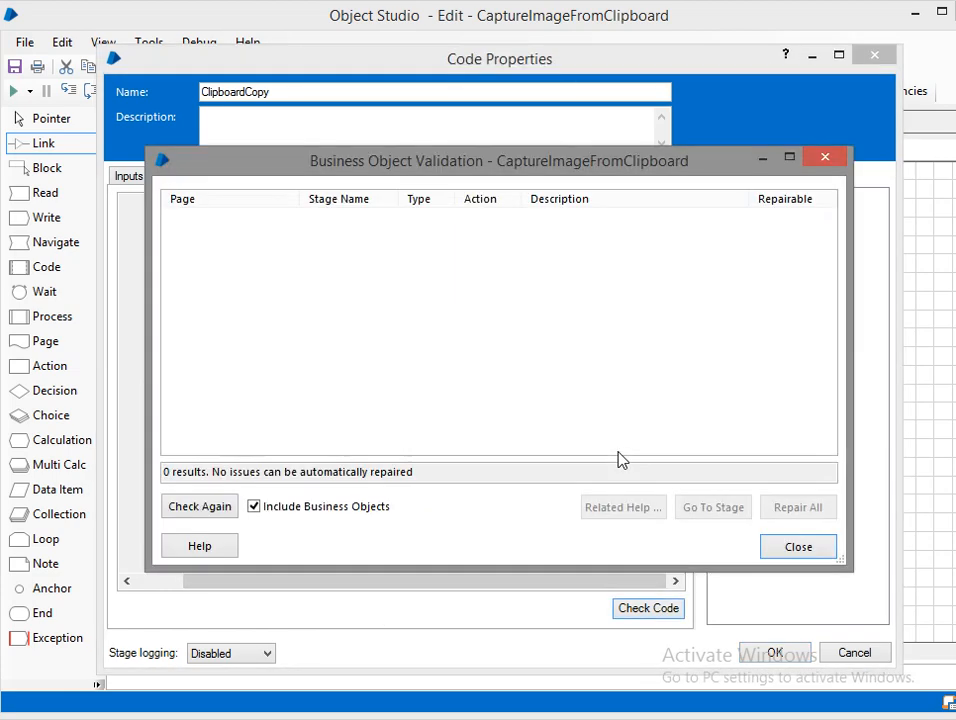
left_click(795, 546)
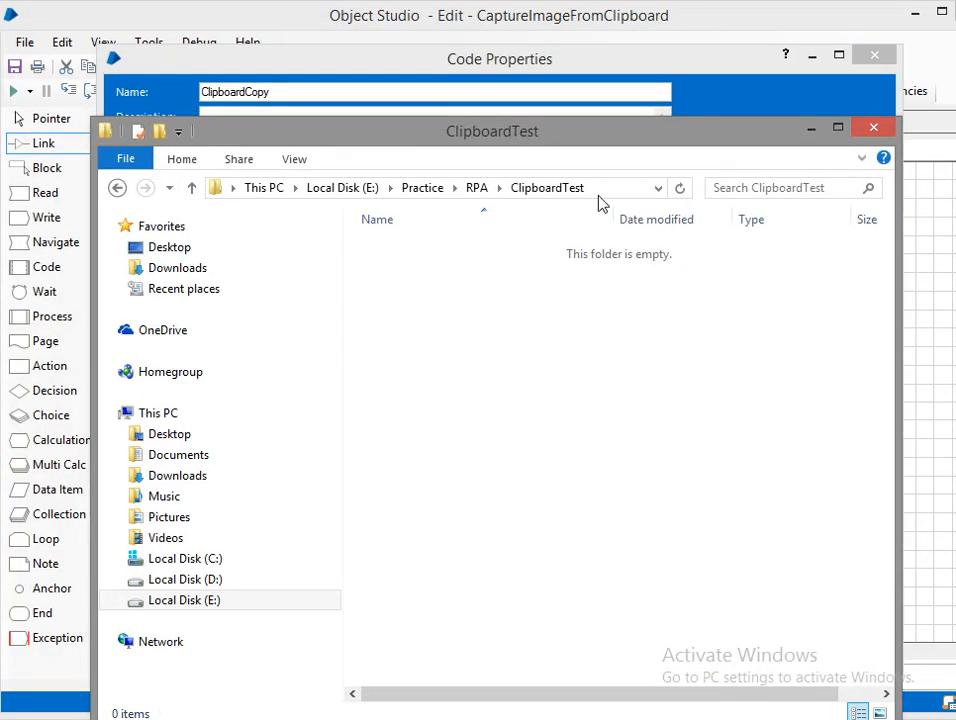
left_click(460, 188)
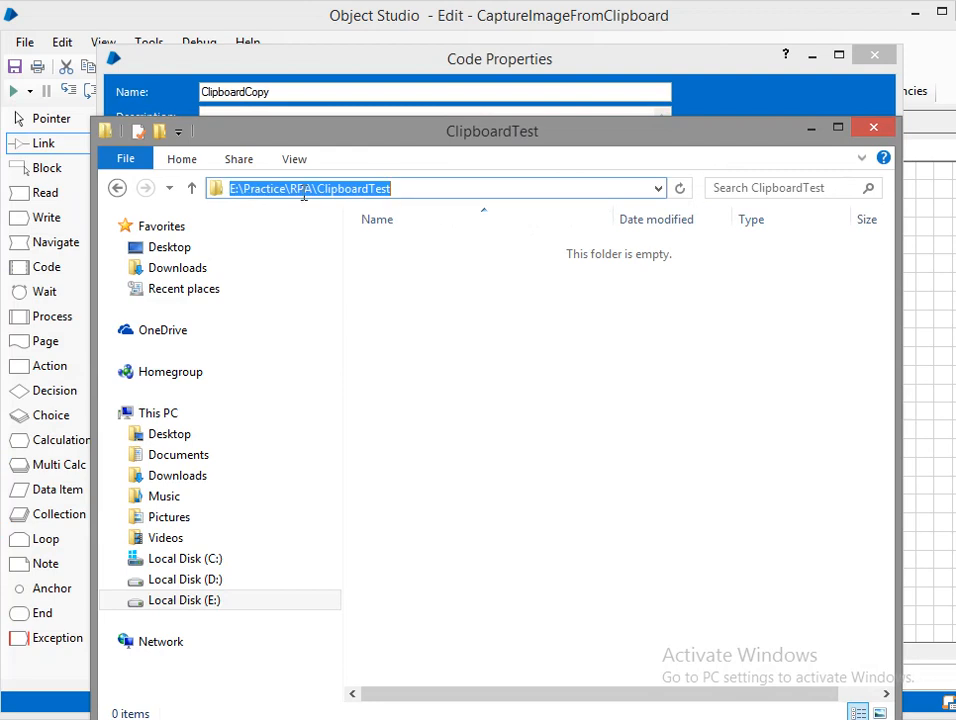
left_click(252, 188)
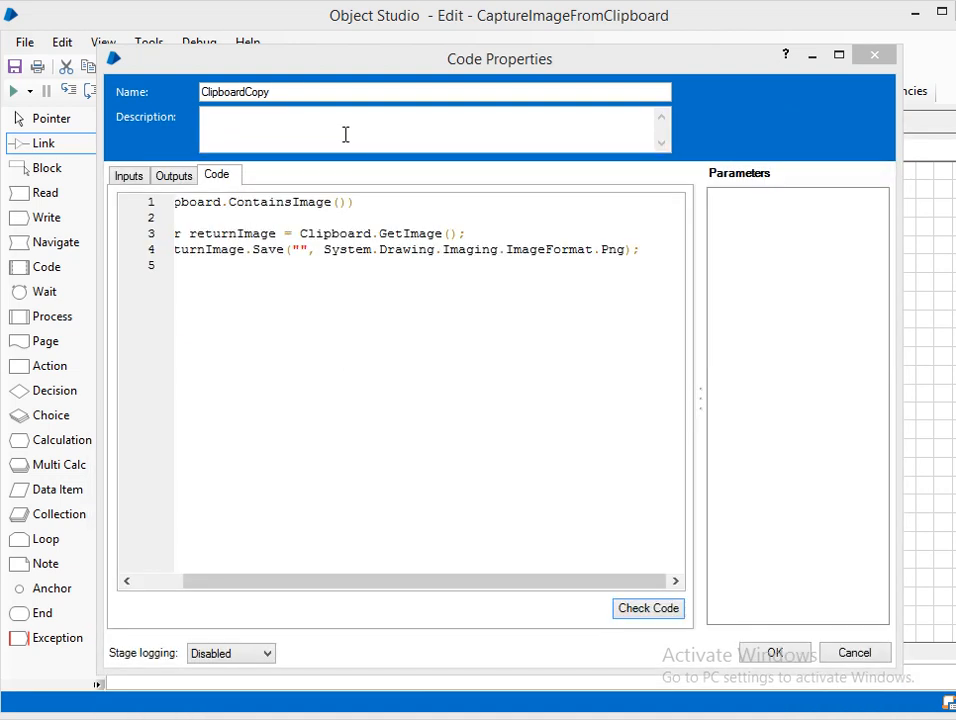
mouse_move(324, 292)
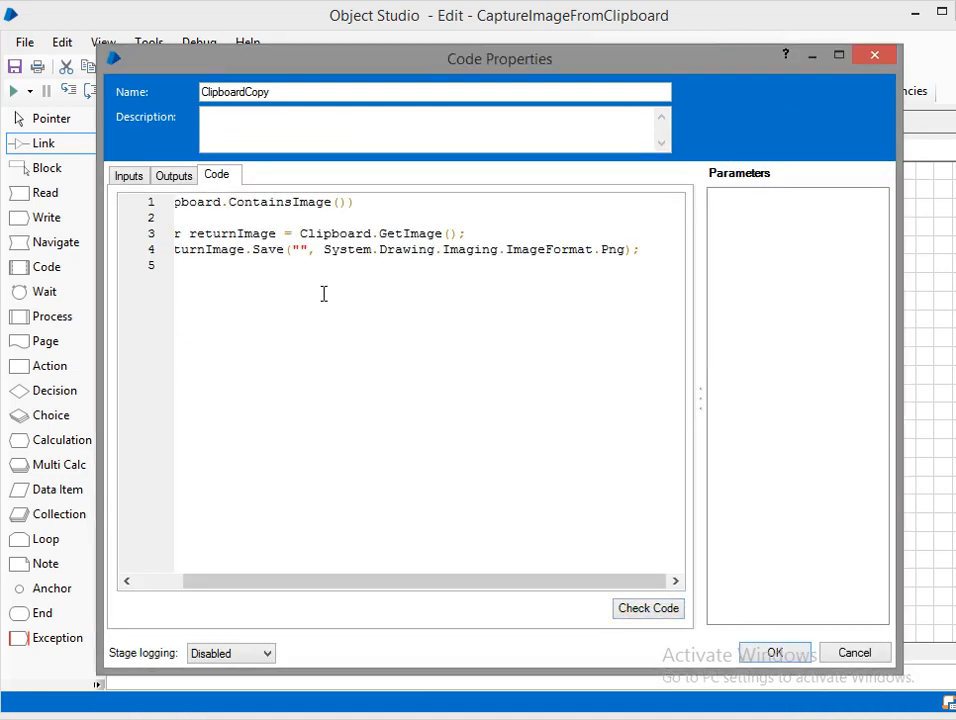
Step: Set the Save path to E:\Practice\RPA\ClipboardTest\TestImage.png
type("E:\\Practice\\RPA\\ClipboardTest")
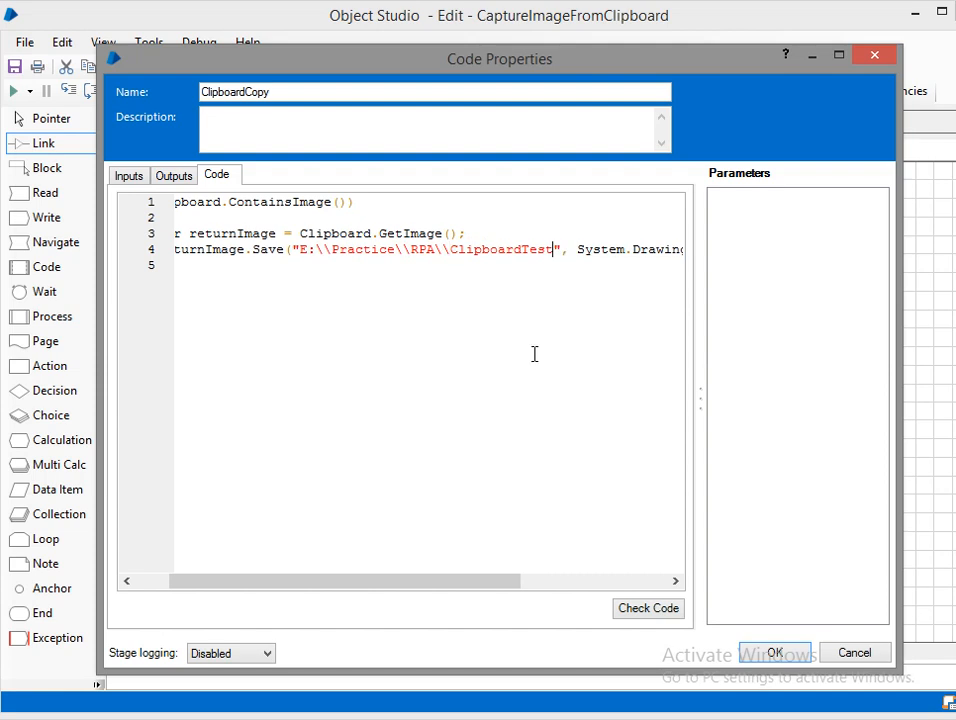
type("\\\\")
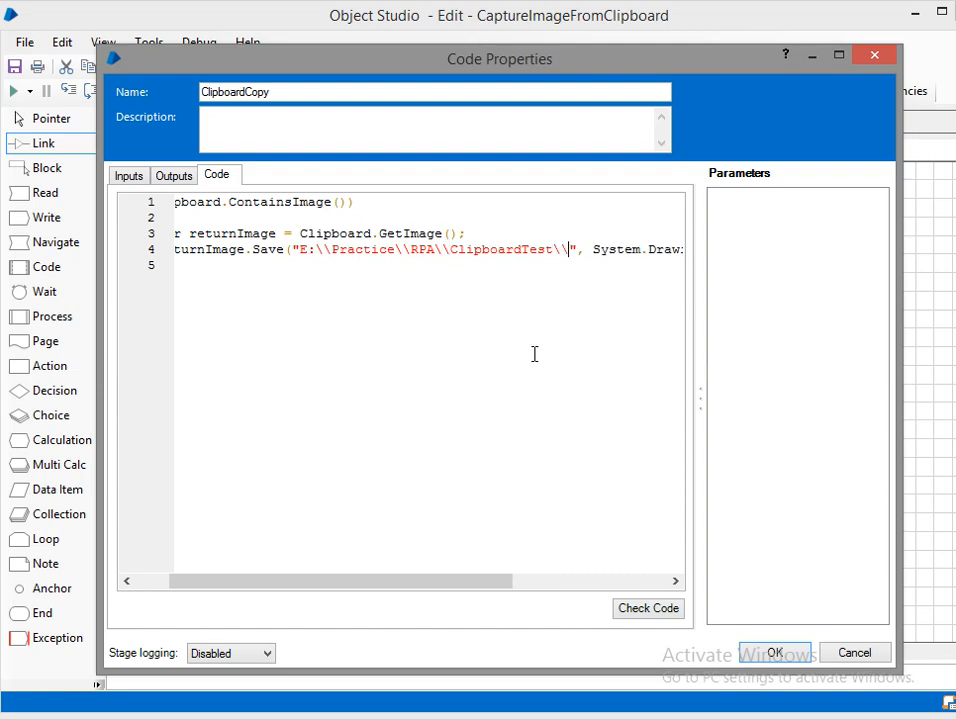
type("Test")
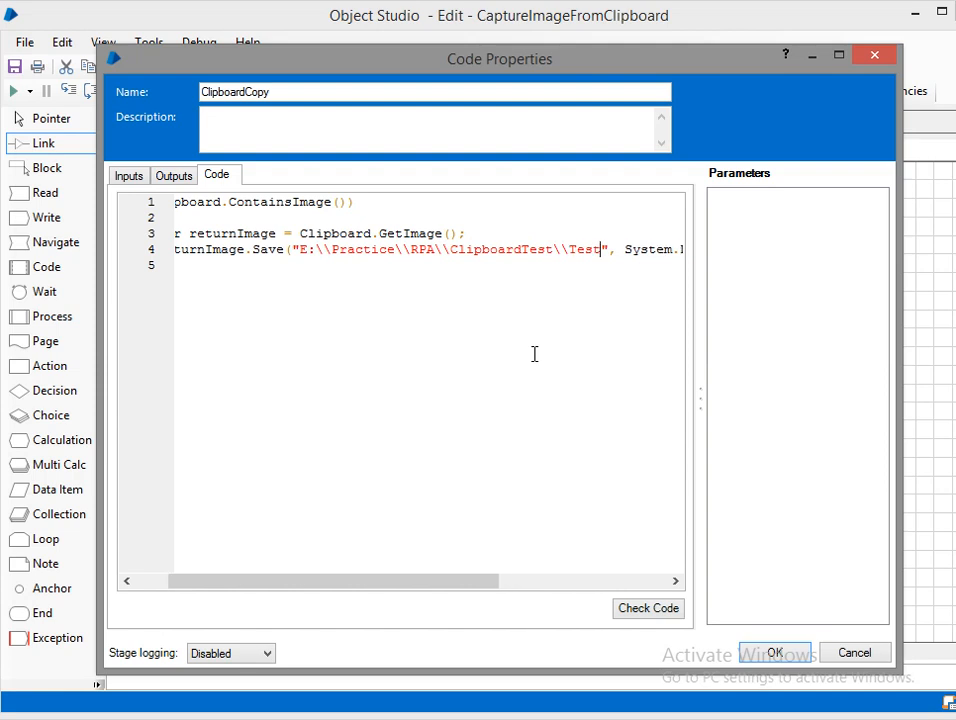
type("Image.png\", System.Drawing.Imaging.ImageFormat.Png);")
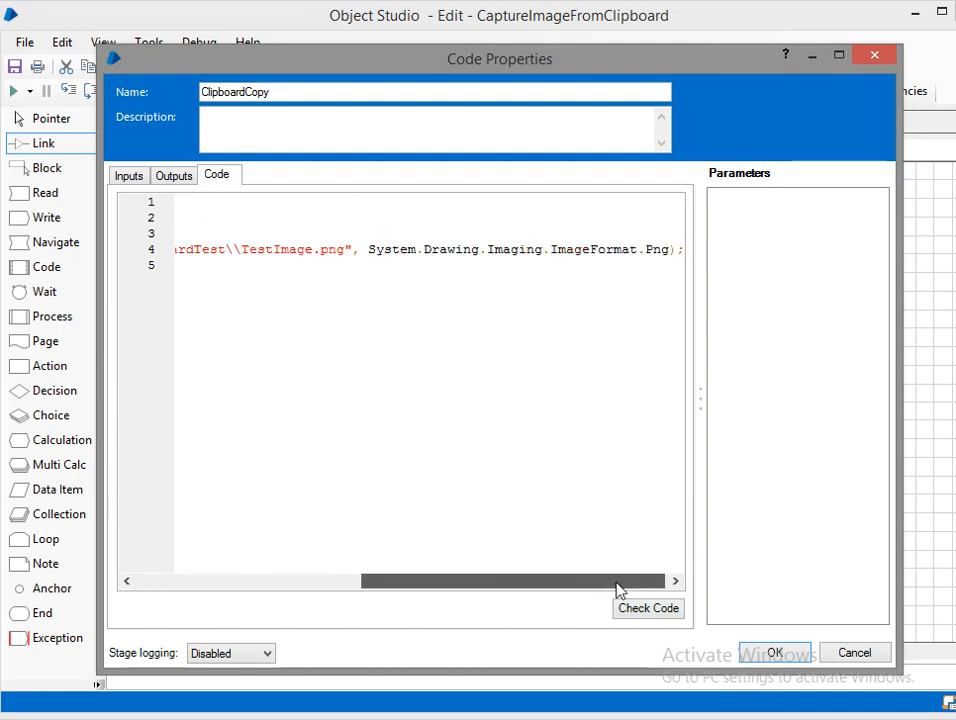
left_click_drag(616, 580, 490, 580)
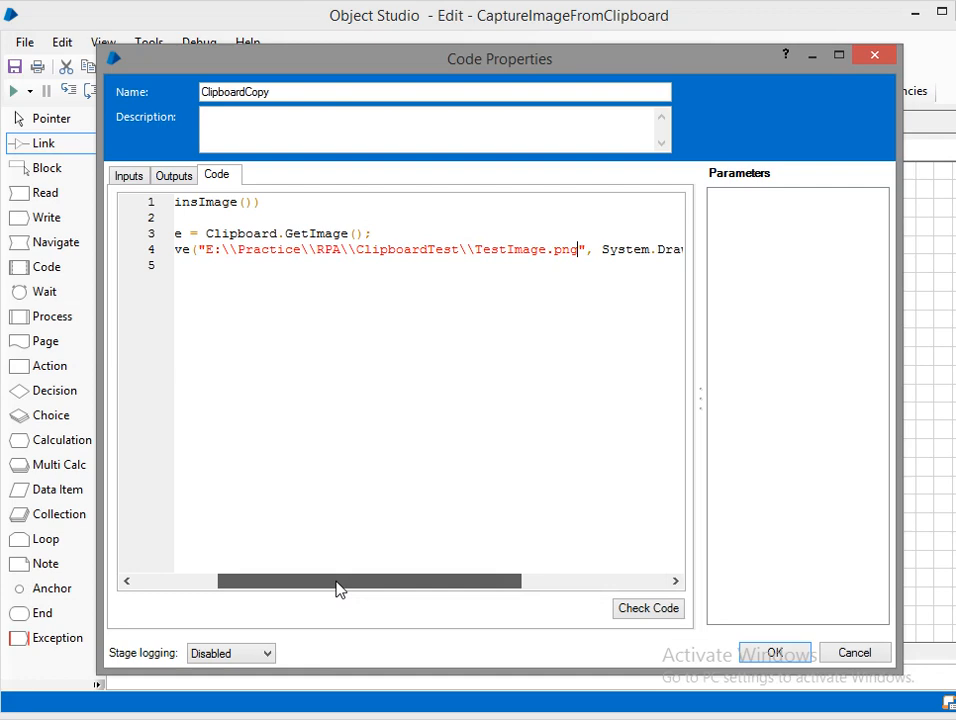
Step: Check the code with no errors and accept the stage changes
left_click(648, 608)
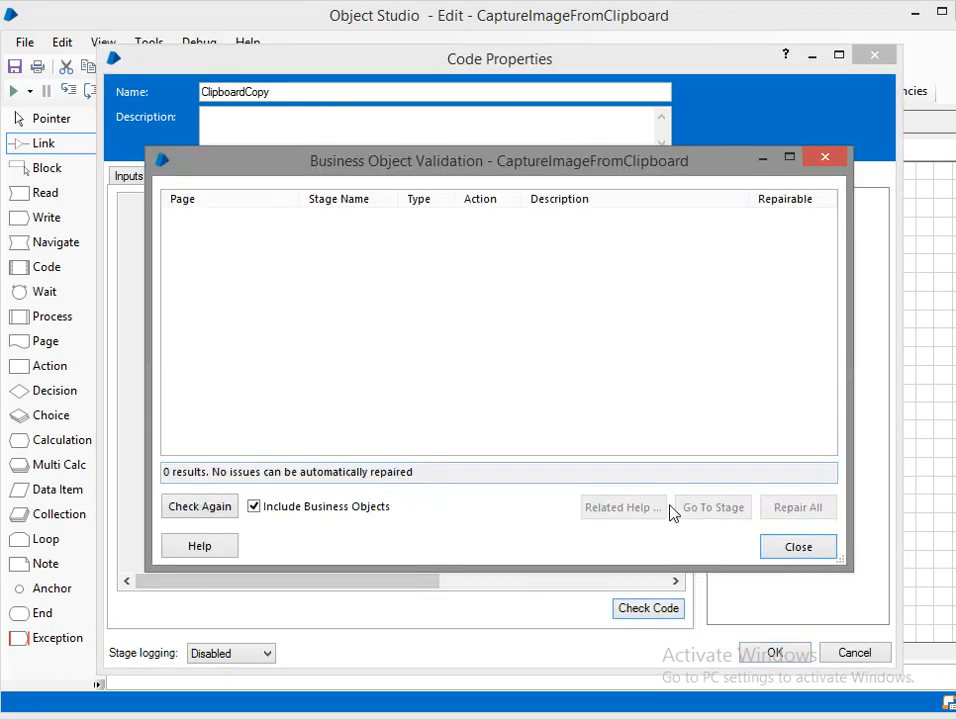
left_click(795, 546)
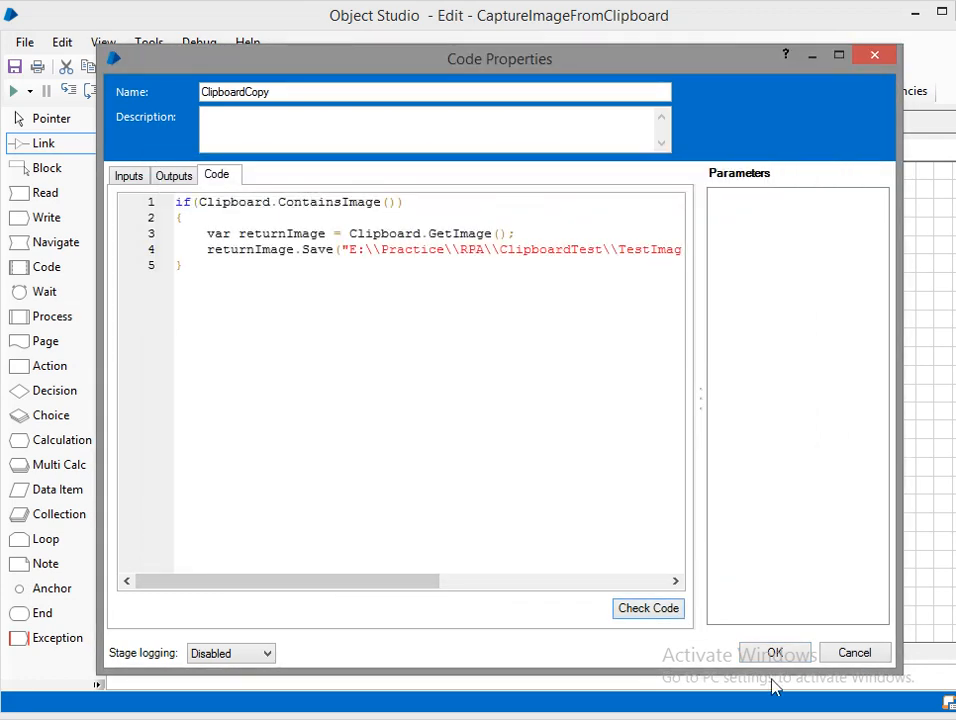
left_click(783, 652)
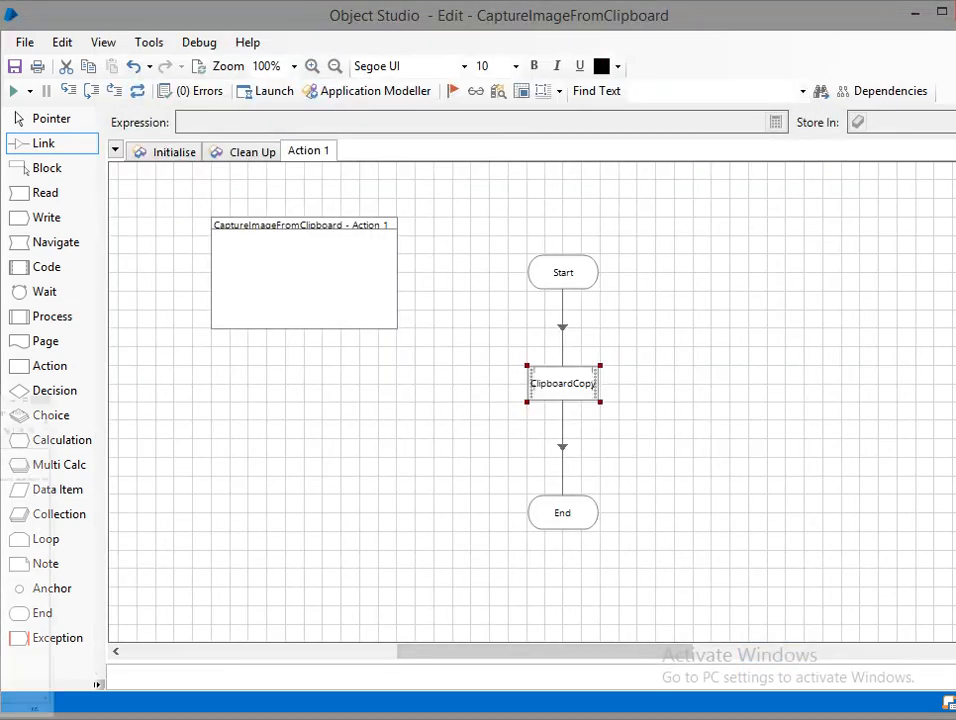
mouse_move(500, 290)
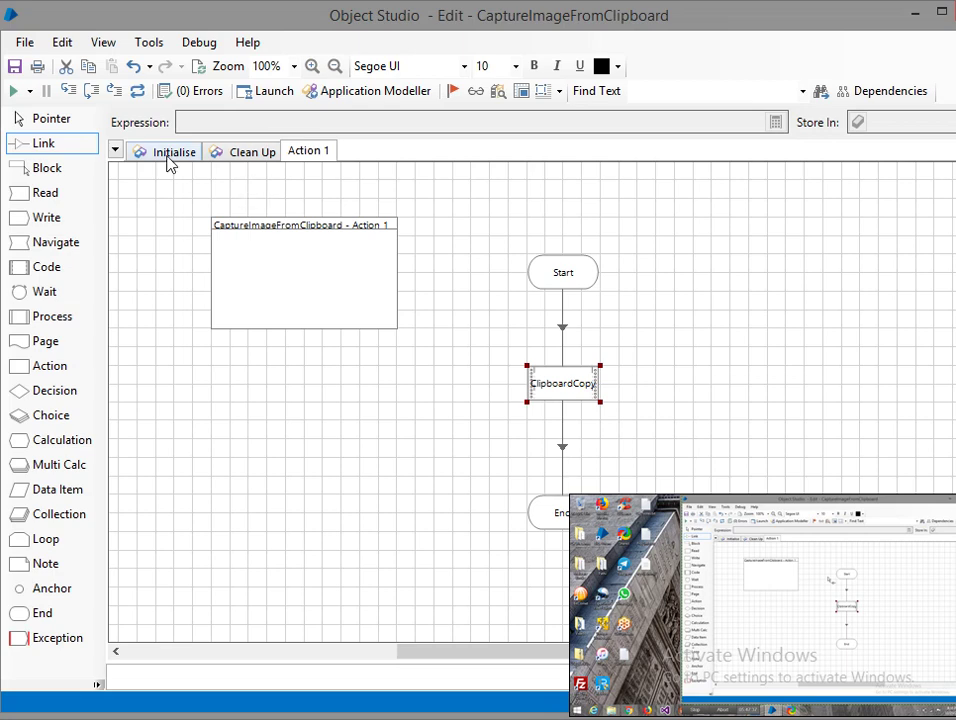
Step: Run the Action 1 flow to completion so the clipboard image is saved
left_click(14, 92)
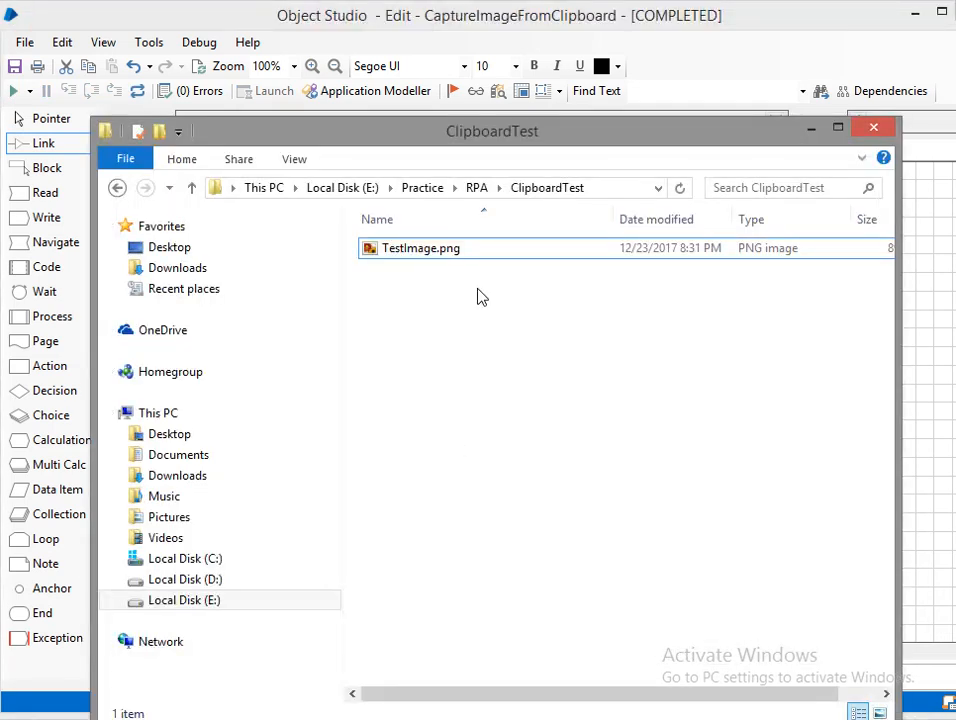
Step: View TestImage.png in Windows Photo Viewer to confirm the screenshot, then close it
left_click(420, 248)
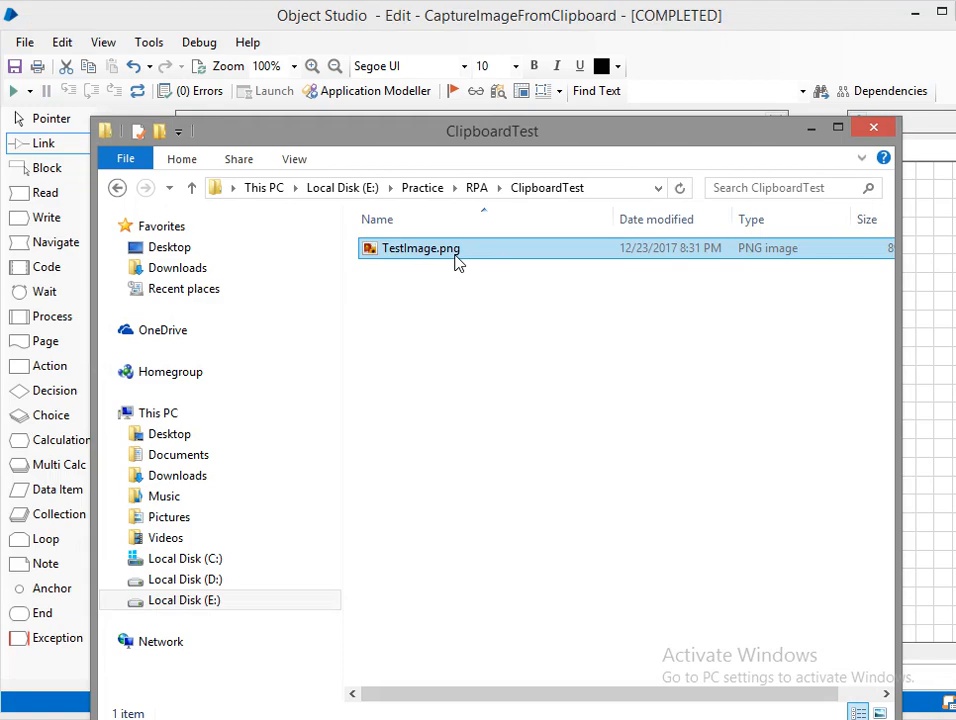
double_click(418, 248)
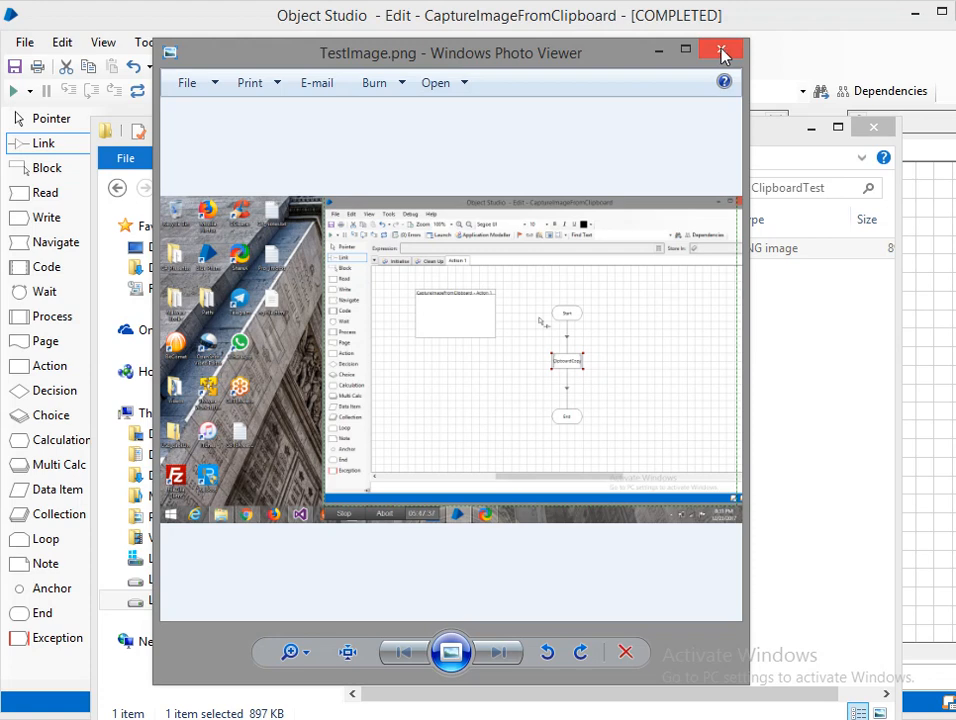
left_click(720, 48)
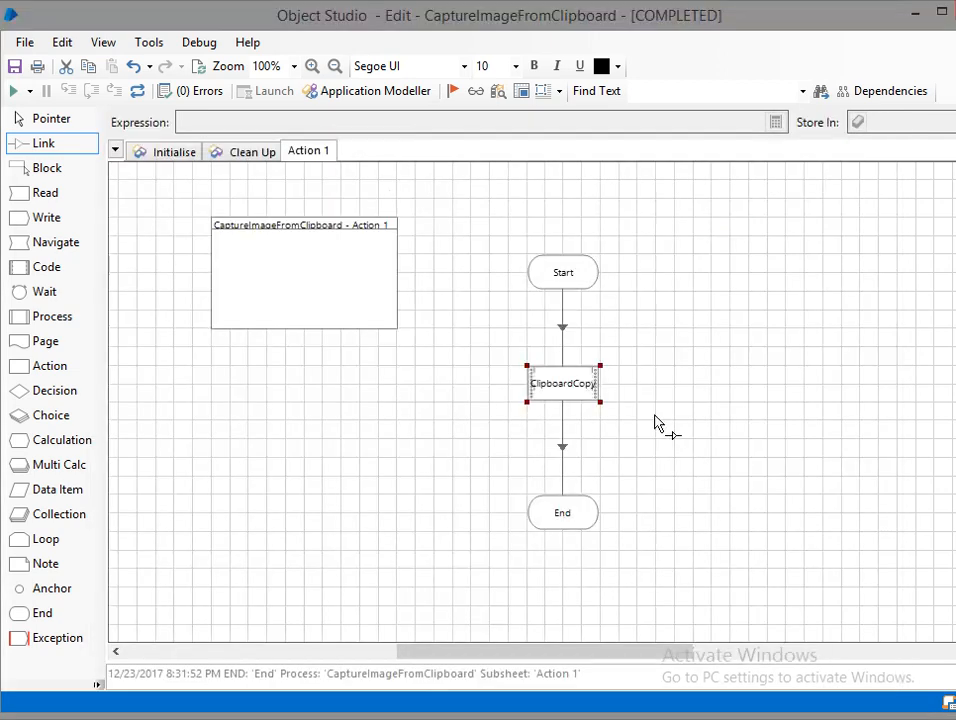
mouse_move(563, 418)
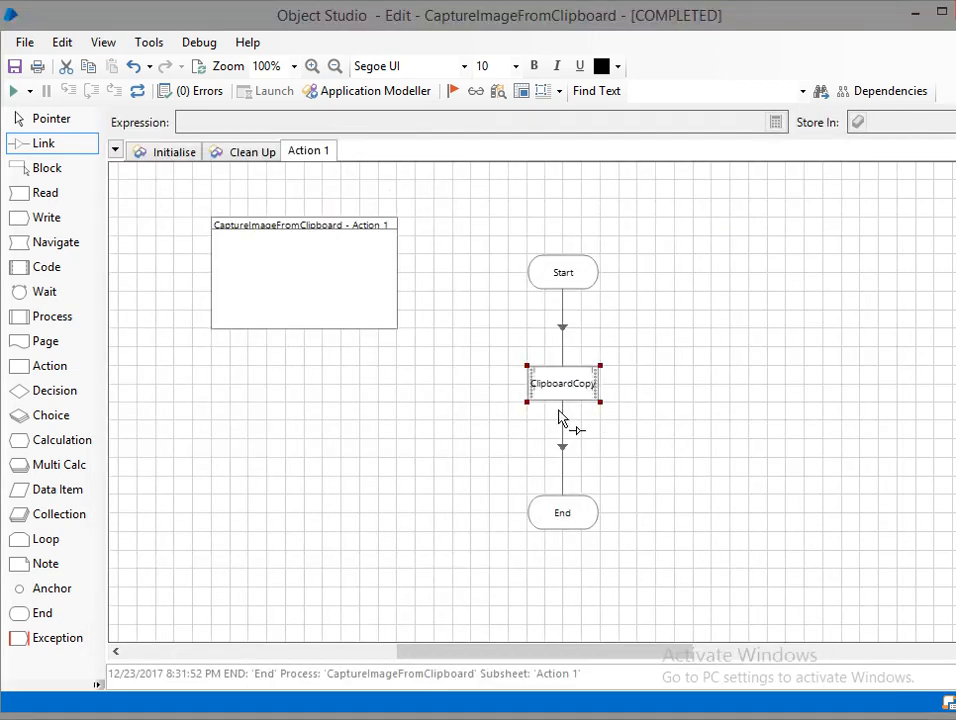
mouse_move(590, 416)
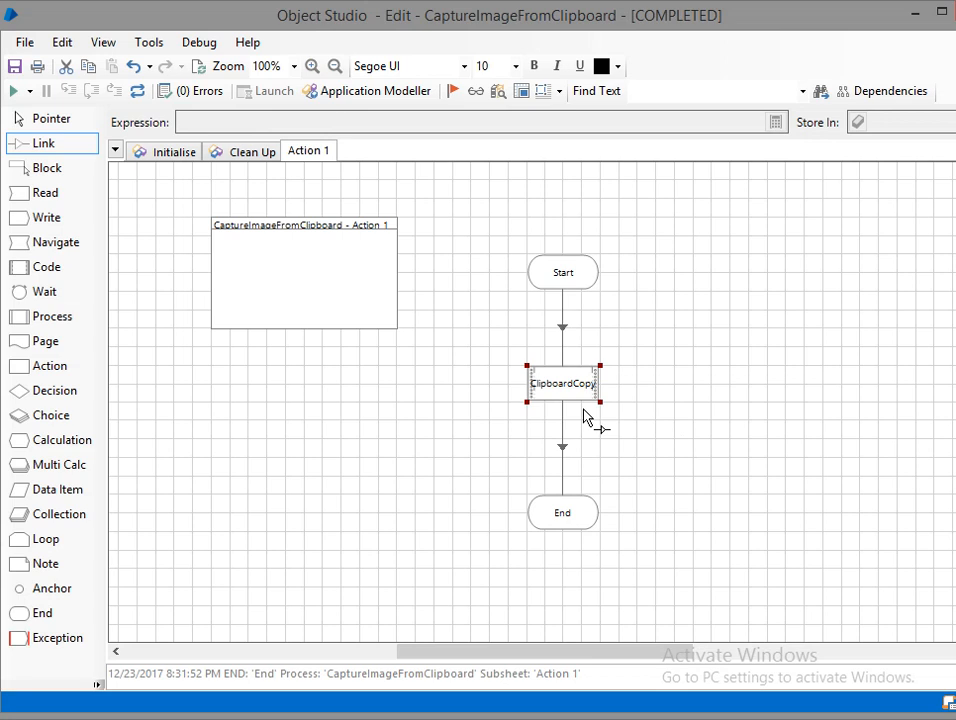
mouse_move(591, 452)
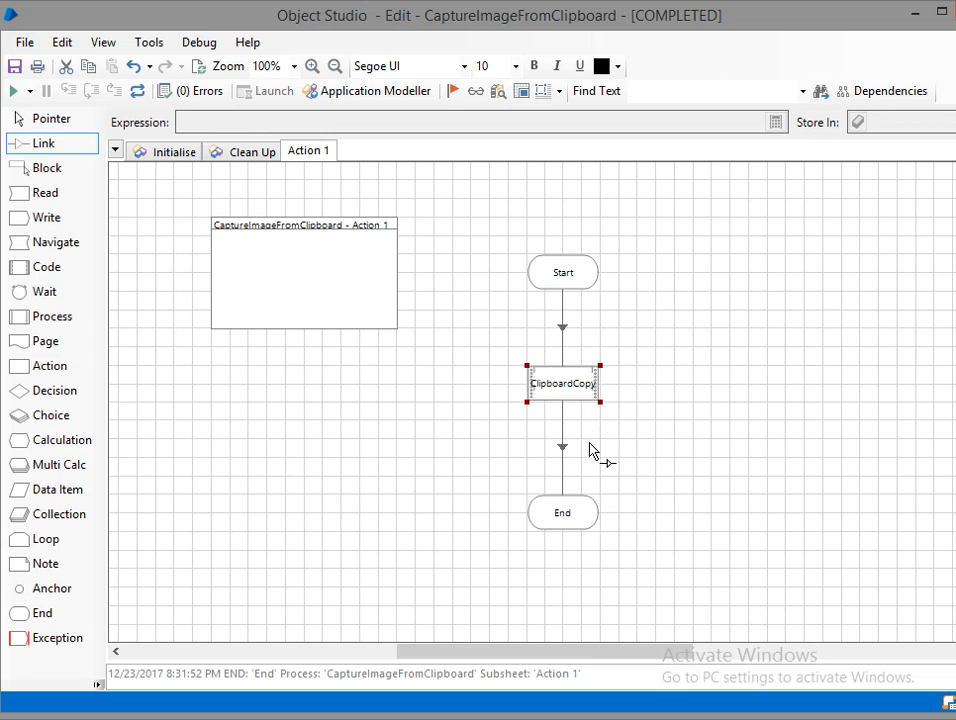